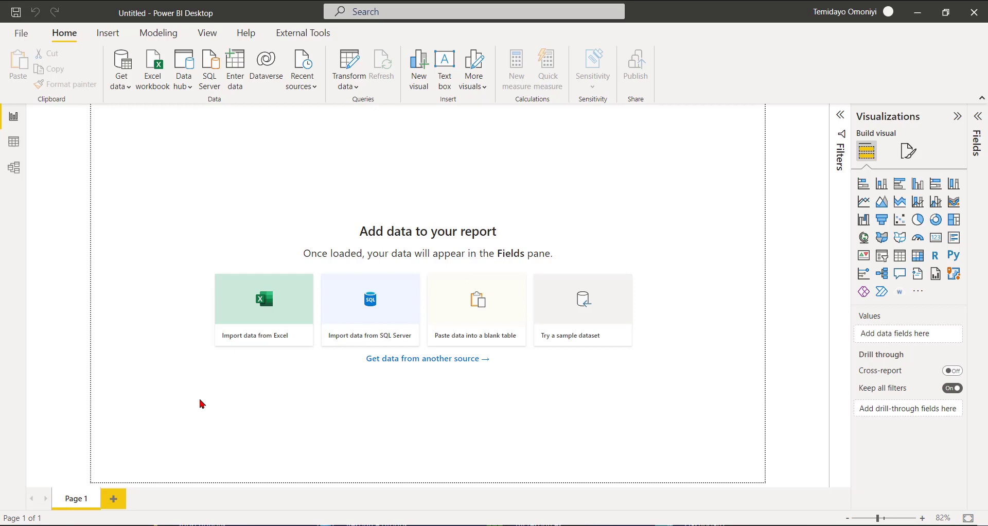
mouse_move(174, 391)
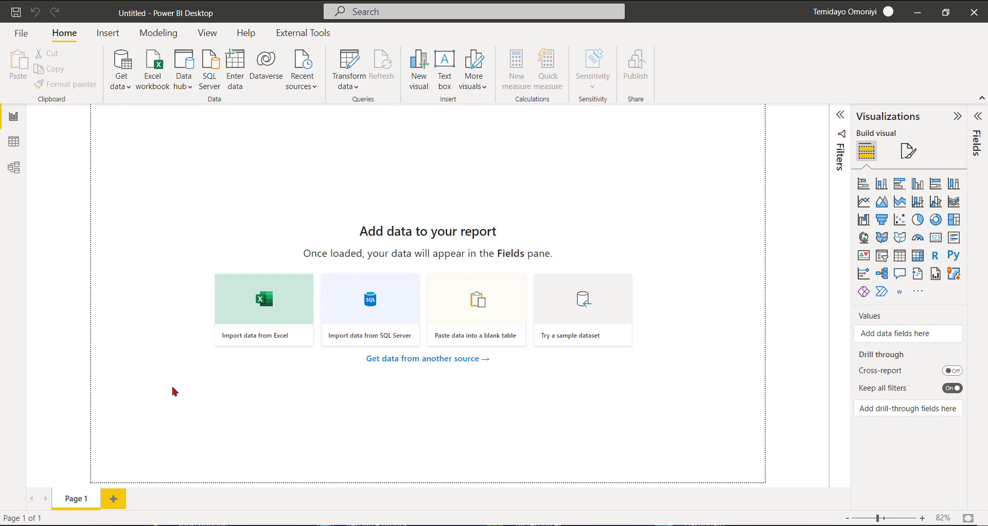
mouse_move(158, 354)
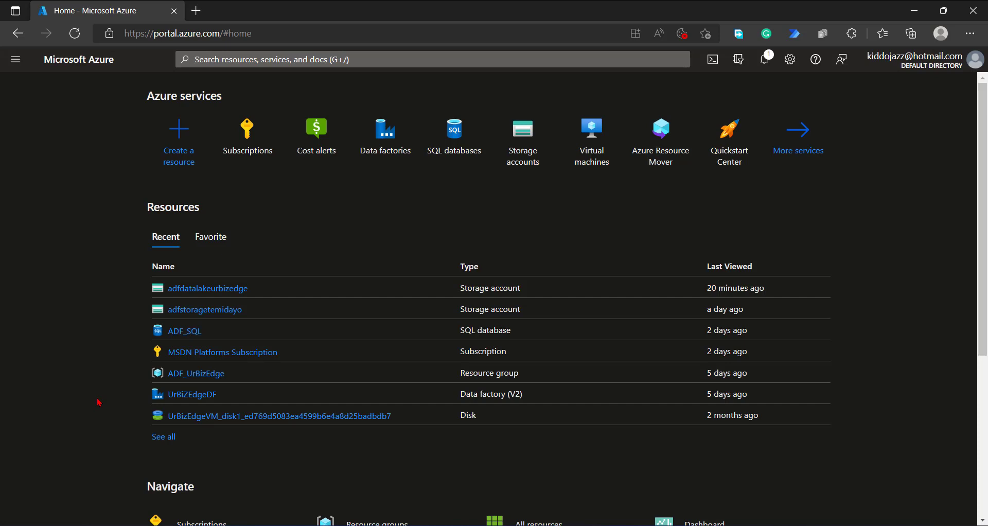
mouse_move(8, 332)
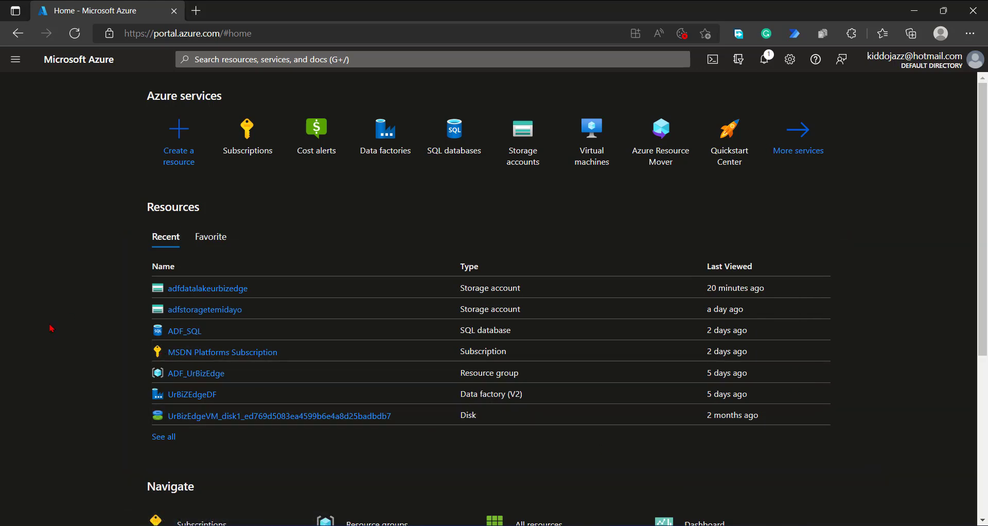
mouse_move(208, 288)
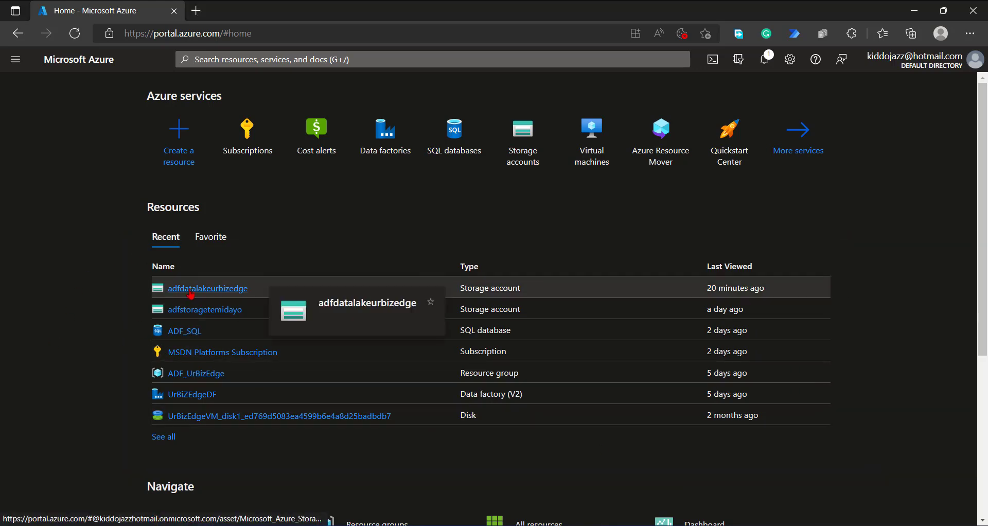
Open the adfdatalakeurbizedge storage account from the portal's Recent resources.
click(207, 287)
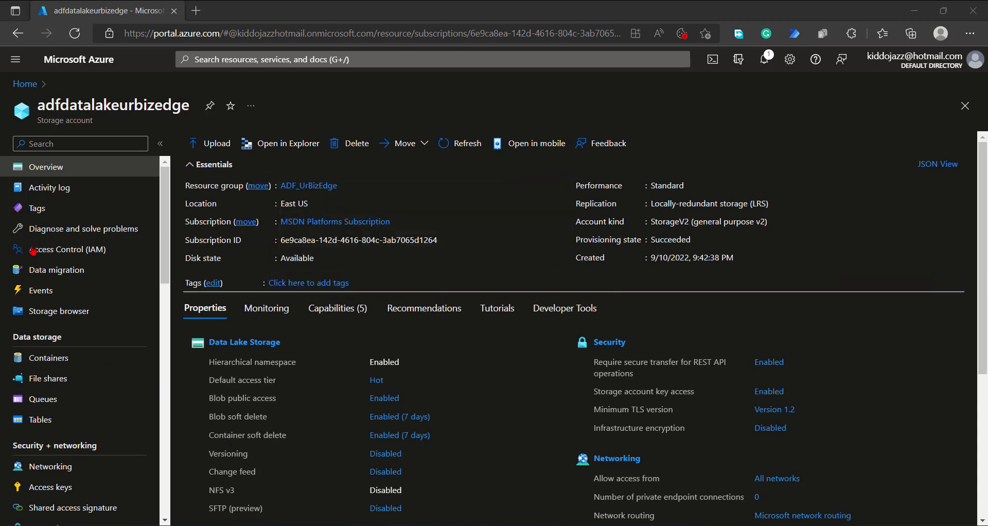
Filter the account menu by 'end' and scroll Endpoints to the Data Lake Storage URL.
click(80, 144)
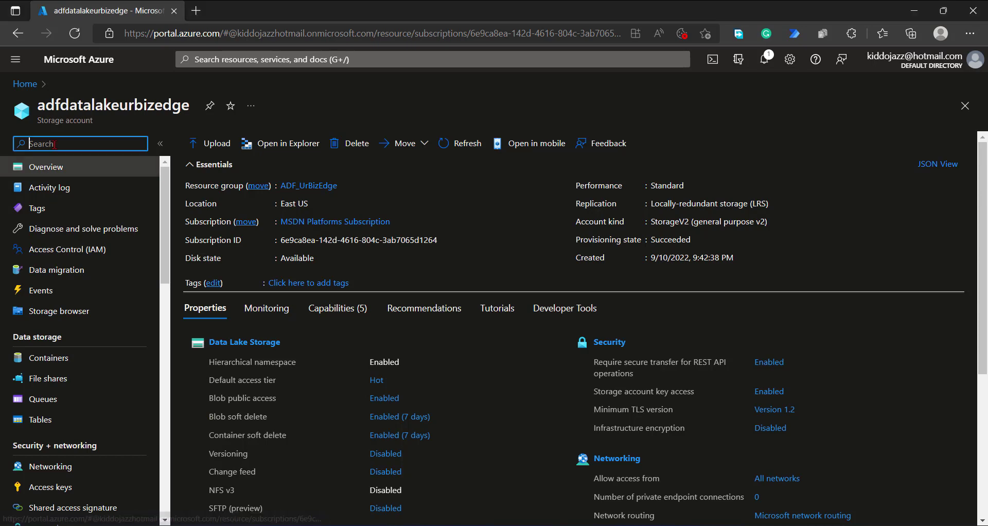
text(end)
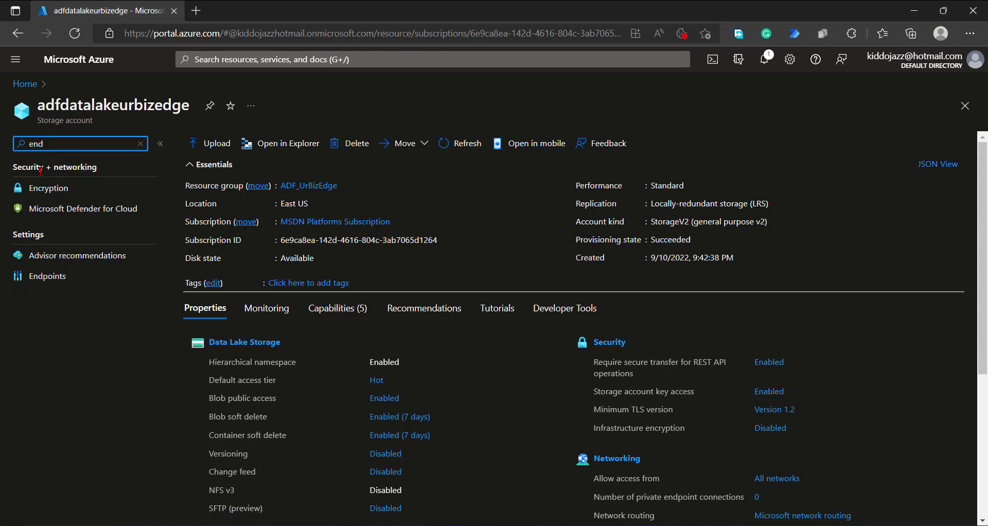
click(47, 276)
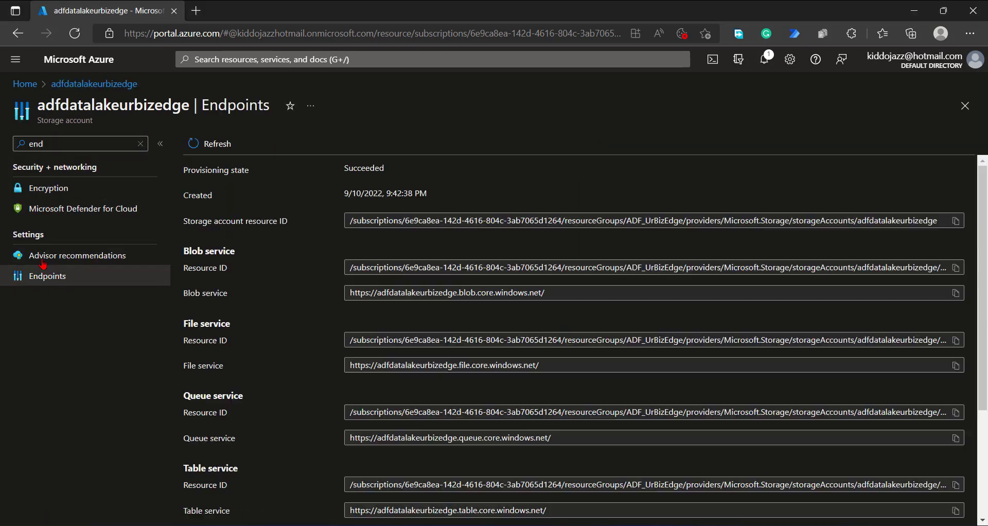
scroll(down, 3)
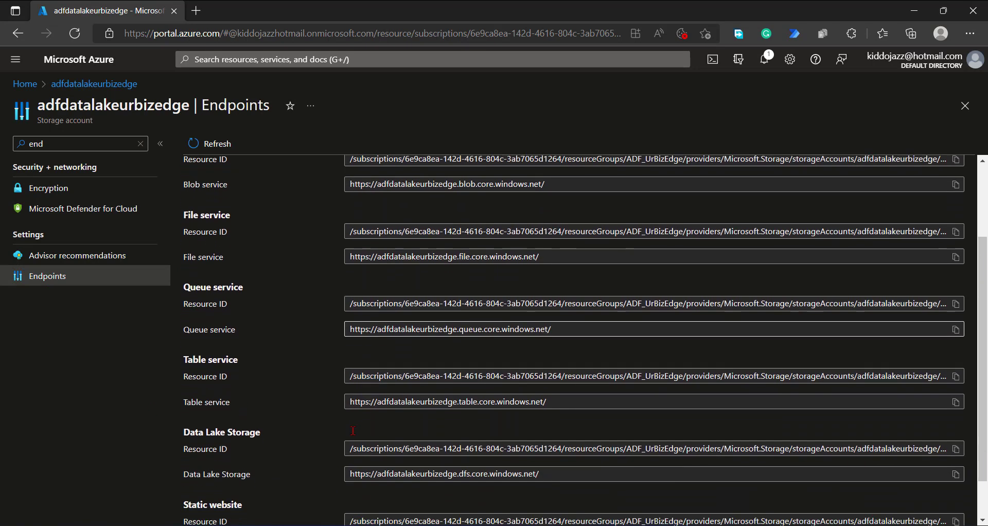
scroll(down, 3)
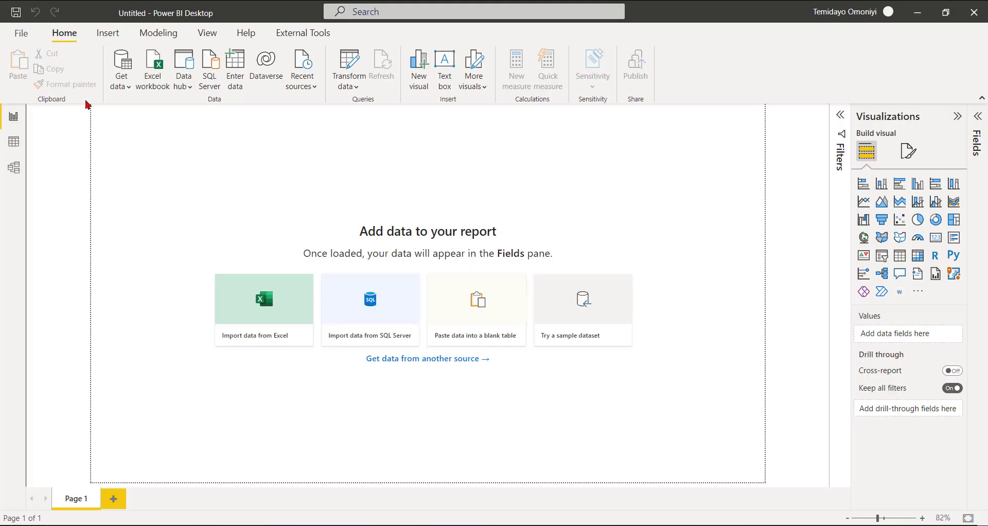
Search the full data source catalogue for 'Azure' and connect with Azure Data Lake Storage Gen2.
click(118, 70)
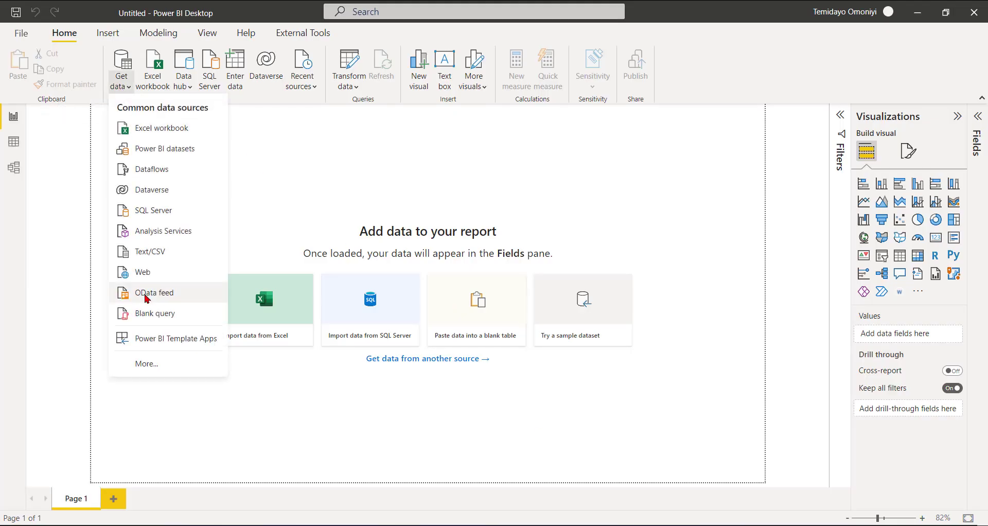
click(139, 366)
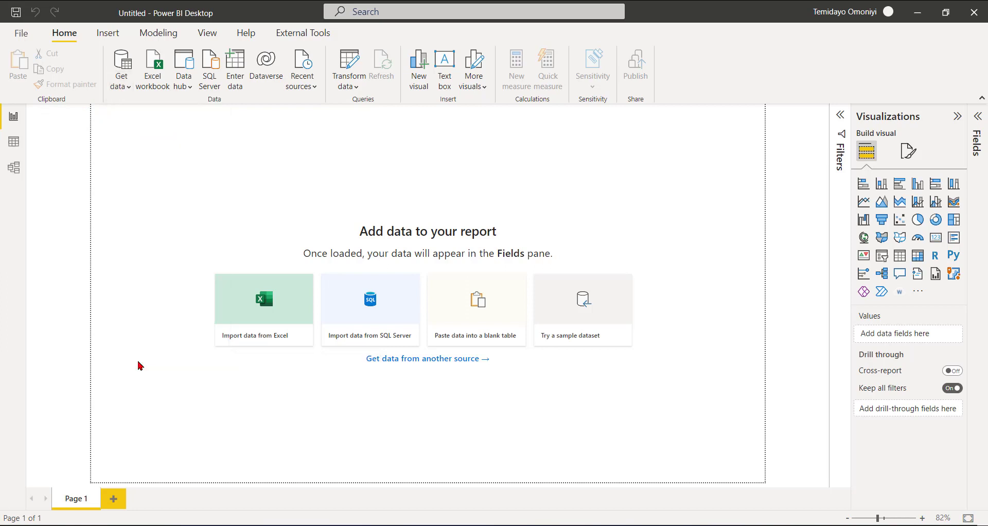
mouse_move(333, 181)
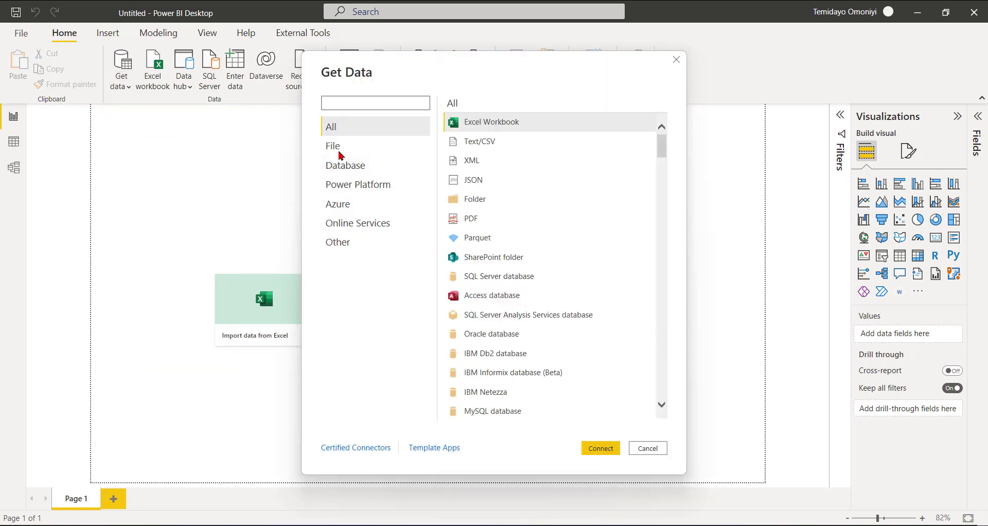
text(Az)
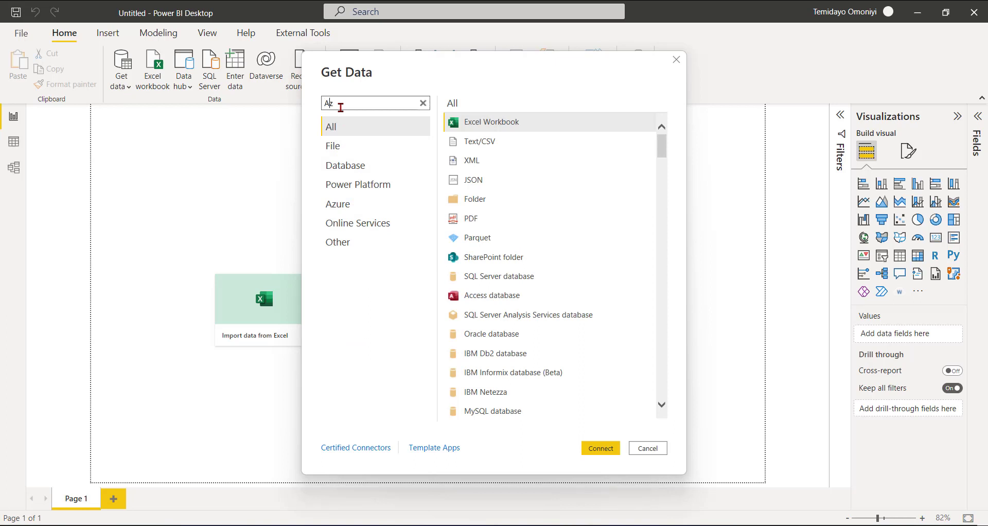
text(Azure)
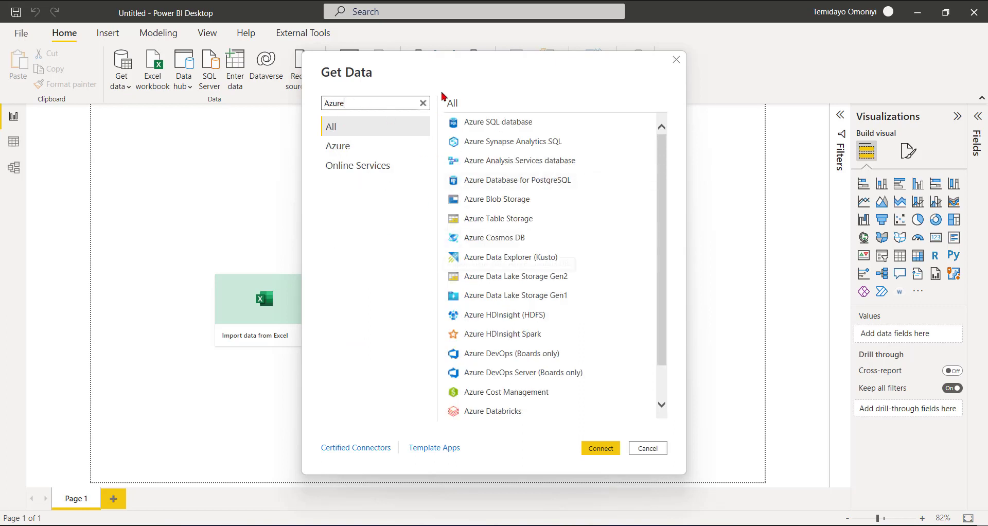
mouse_move(498, 122)
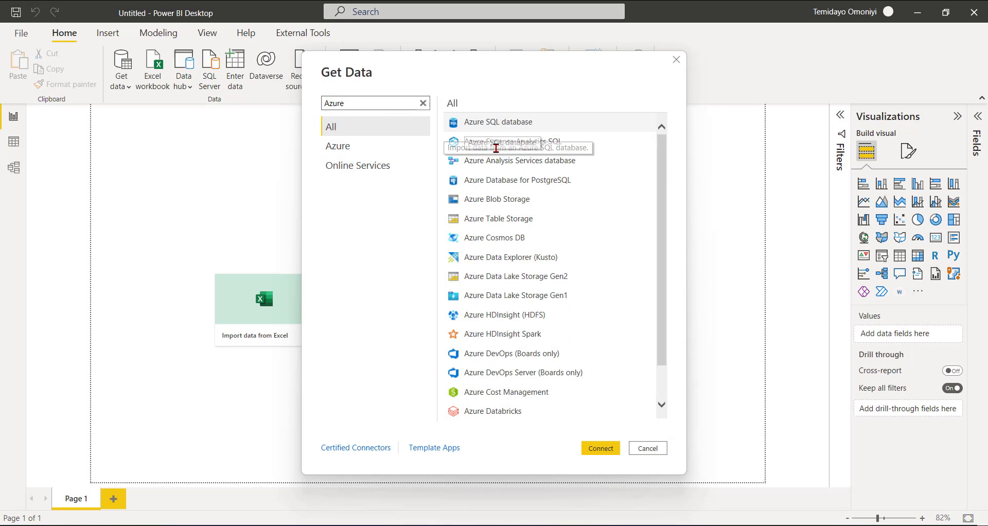
mouse_move(480, 326)
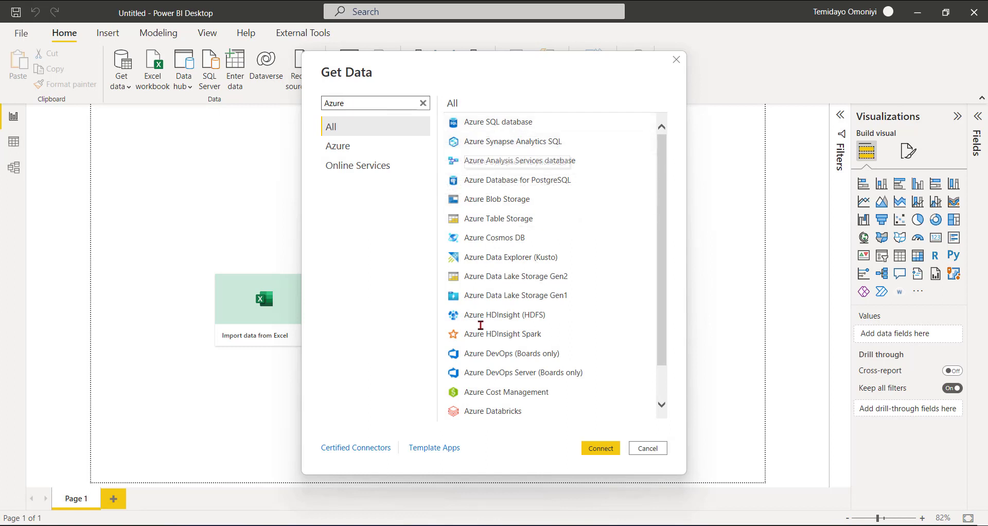
mouse_move(504, 280)
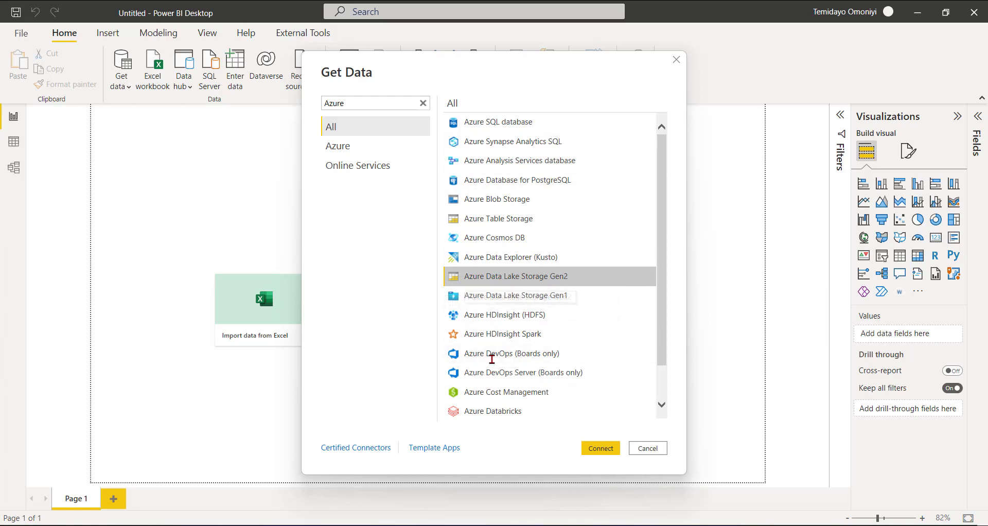
click(646, 448)
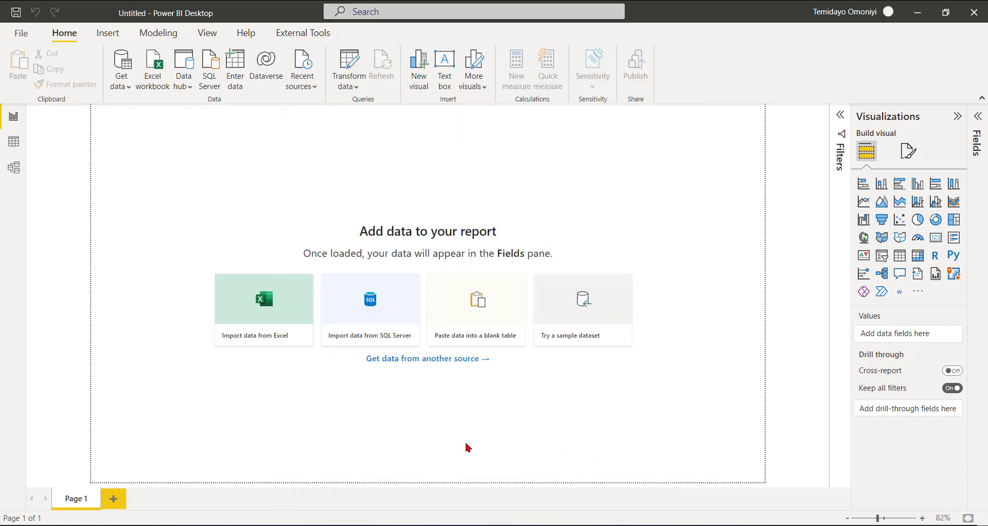
mouse_move(325, 349)
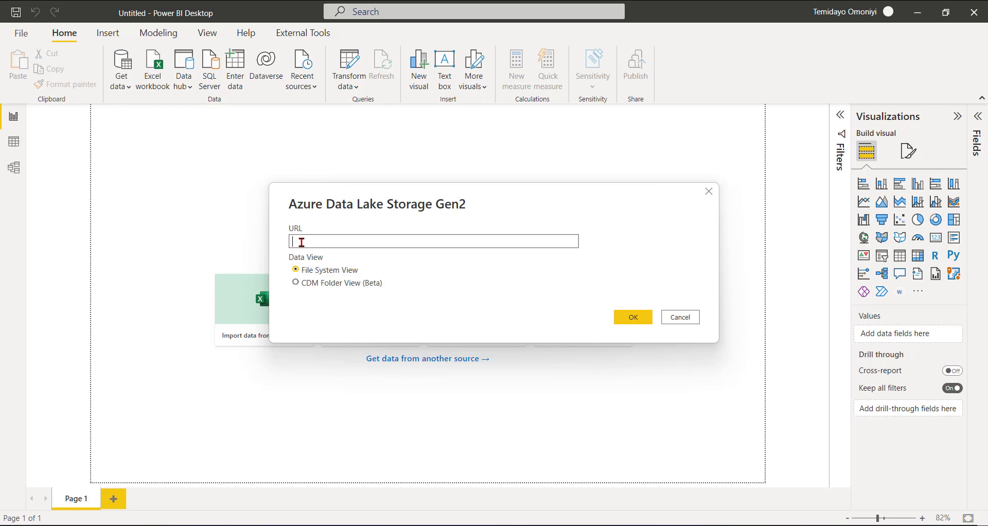
text(https://adfdatalakeurbizedge.dfs.core.windows.net/)
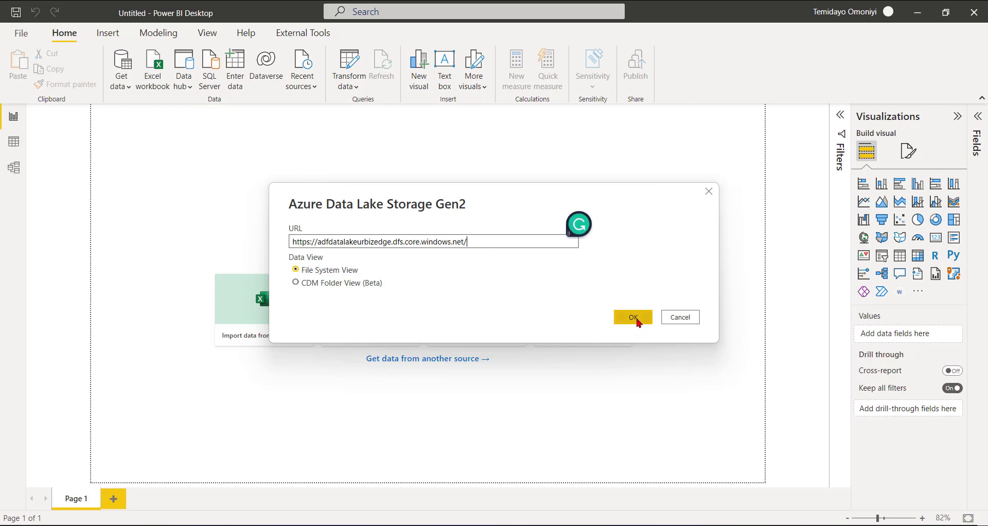
mouse_move(287, 265)
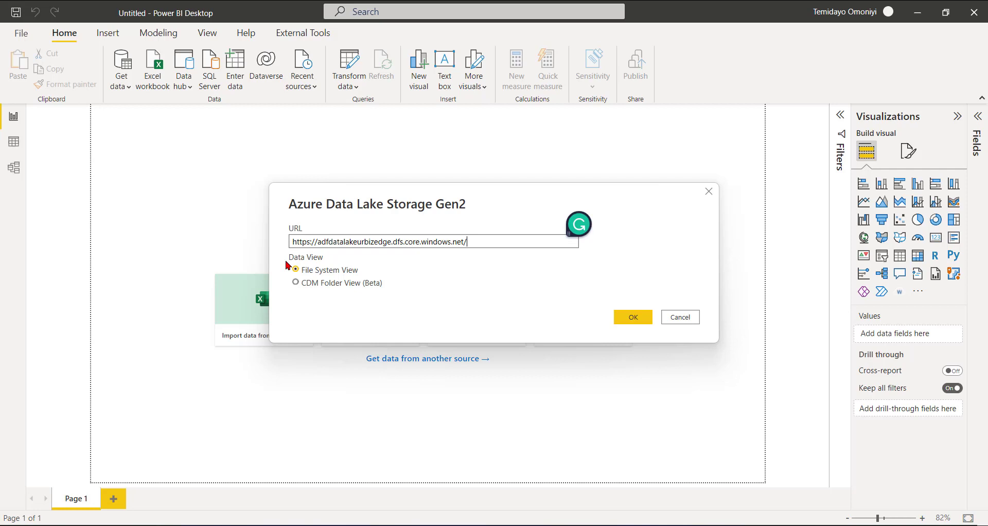
mouse_move(309, 282)
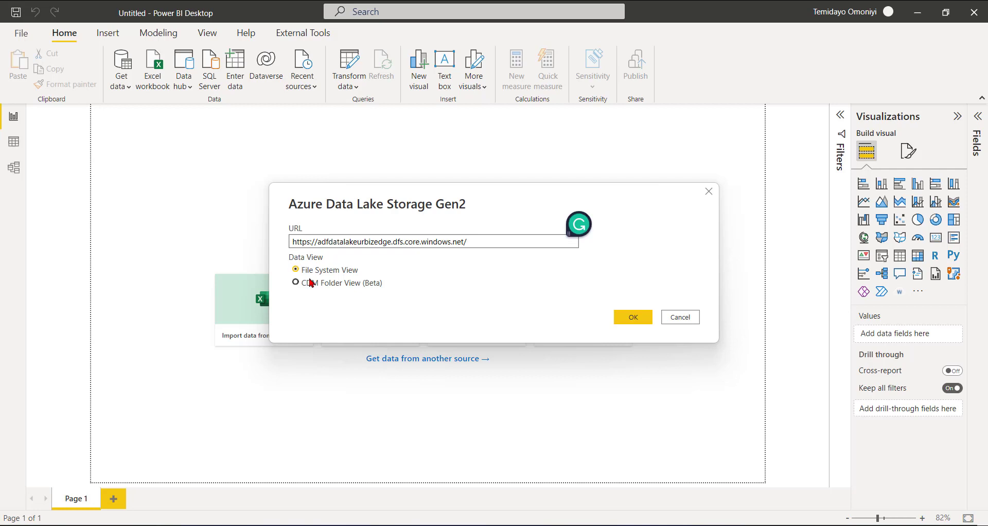
mouse_move(318, 289)
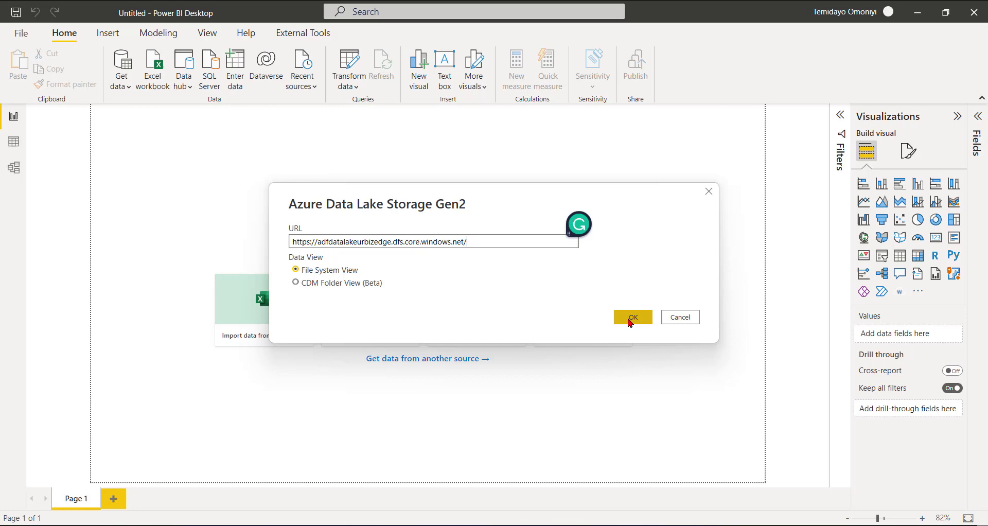
click(632, 317)
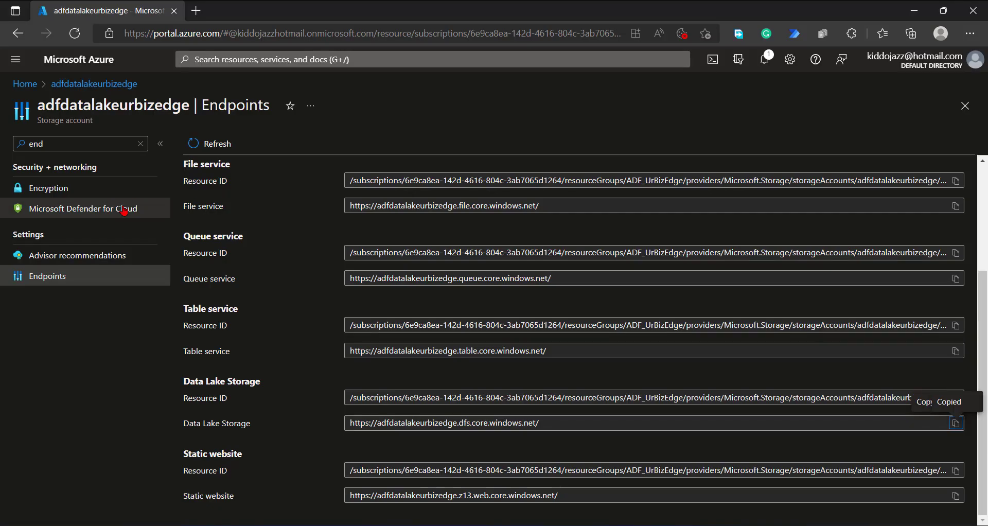
Open the storage account's Access keys page, reveal key1, then hide it again.
click(140, 143)
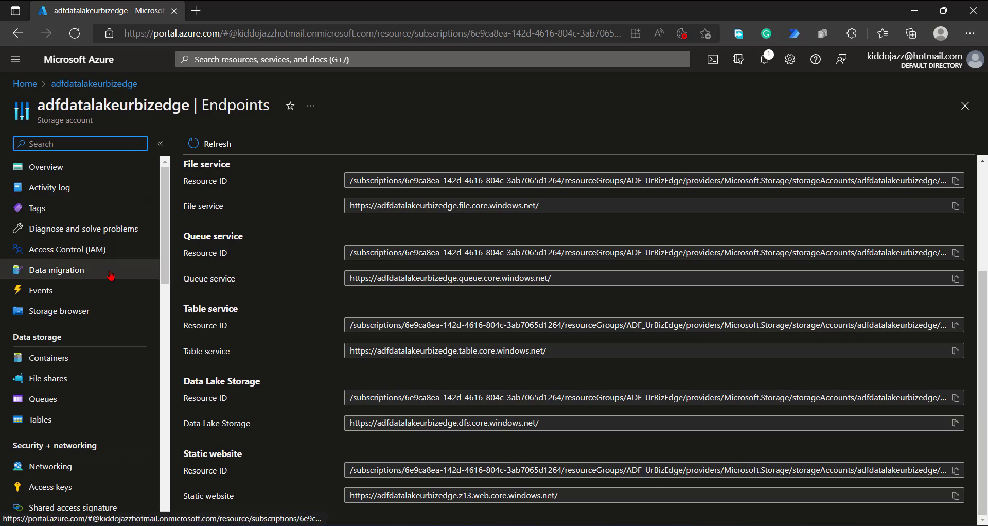
mouse_move(60, 358)
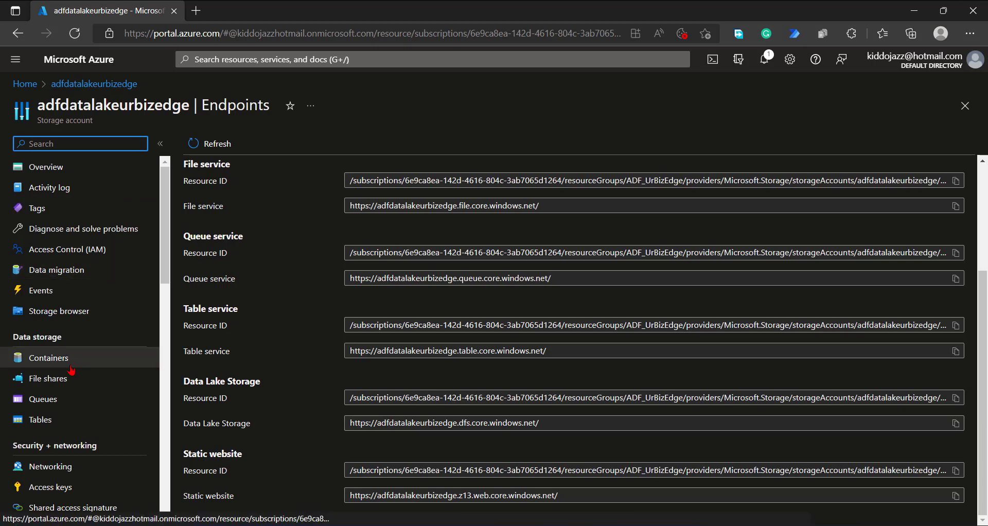
click(50, 486)
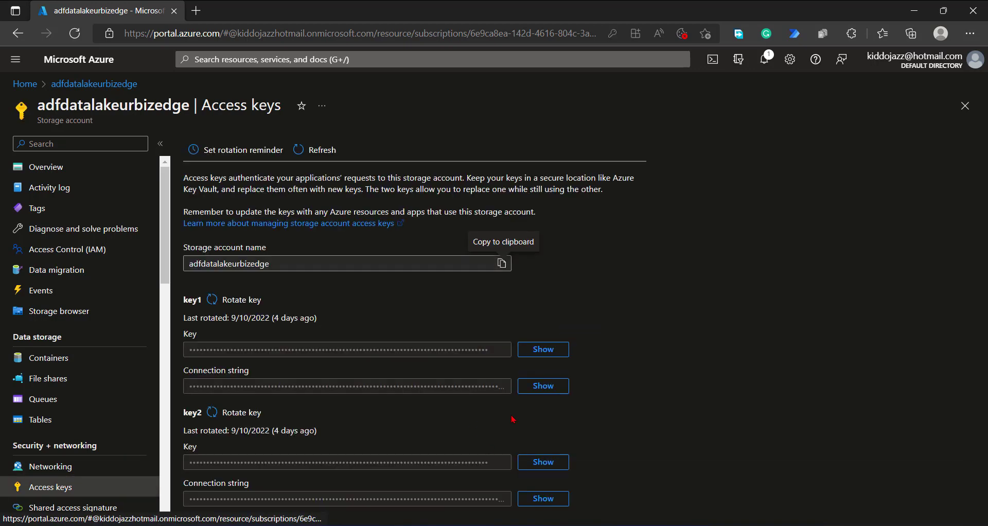
mouse_move(554, 349)
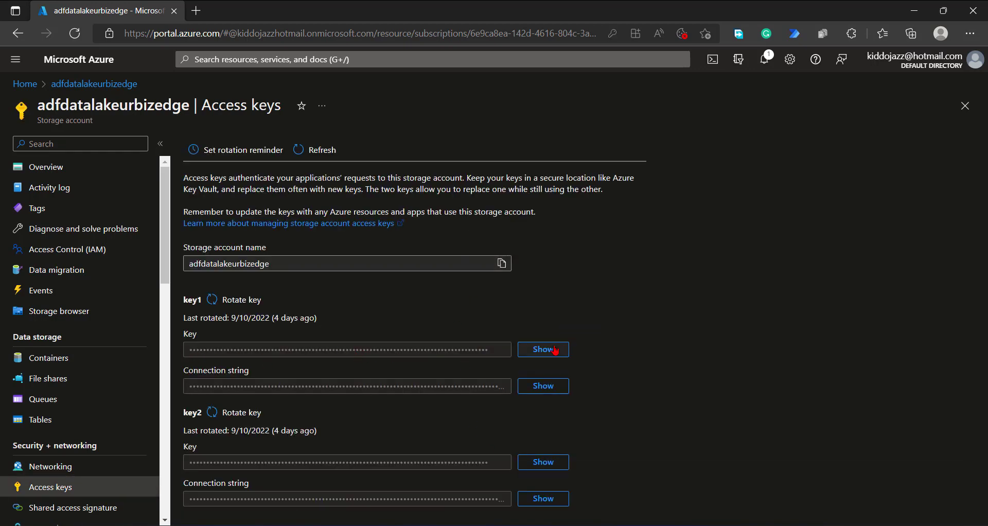
click(543, 349)
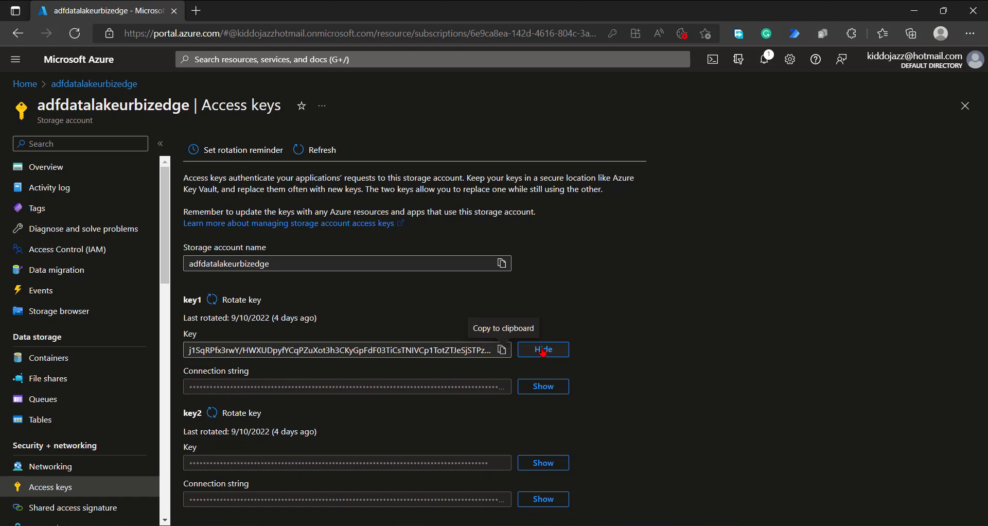
click(542, 349)
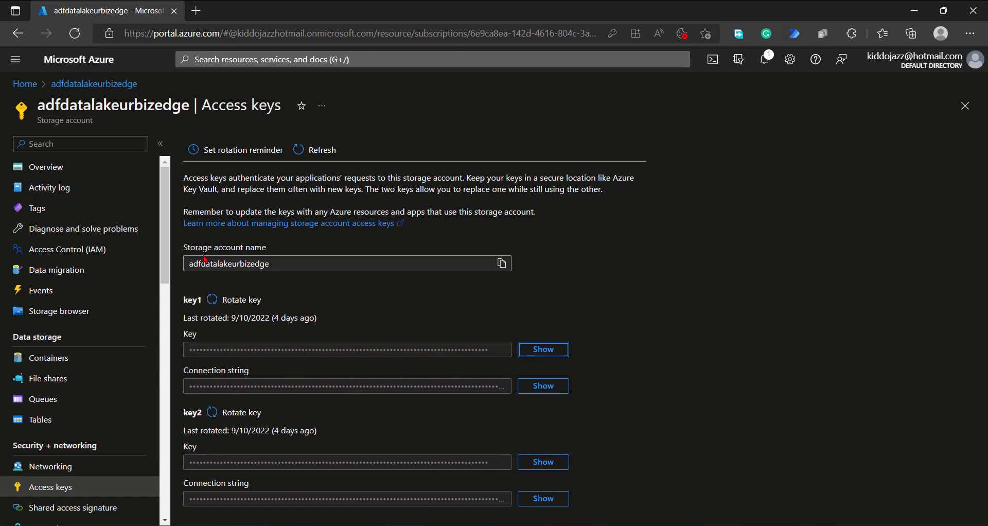
mouse_move(255, 277)
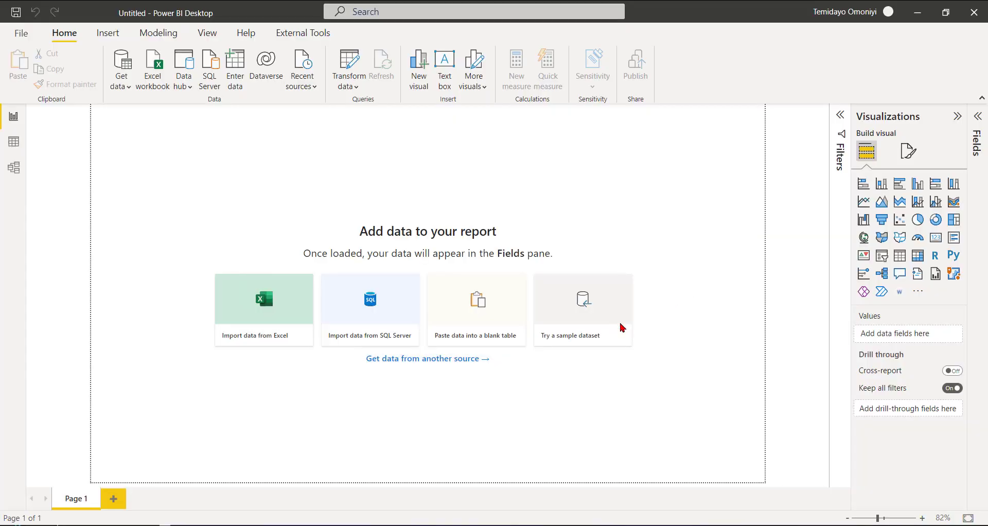
mouse_move(495, 355)
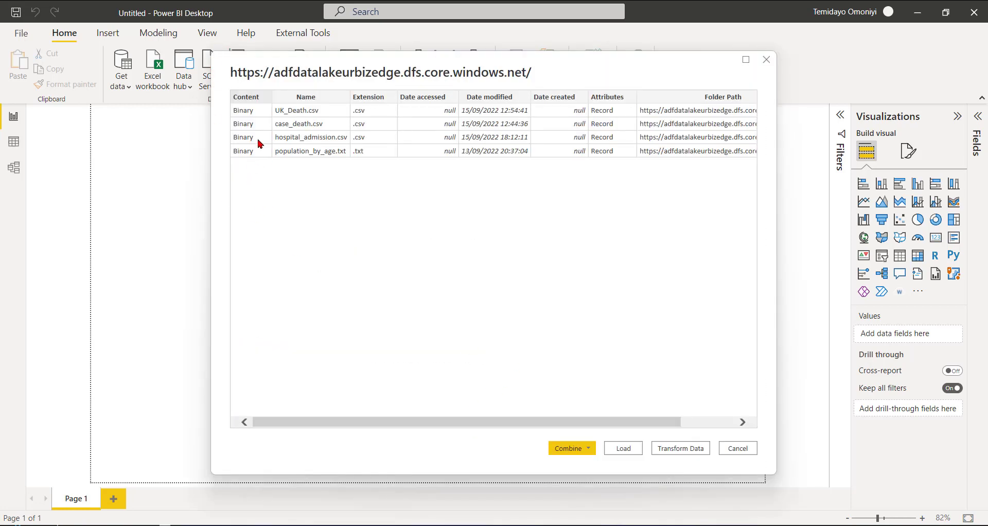
mouse_move(223, 104)
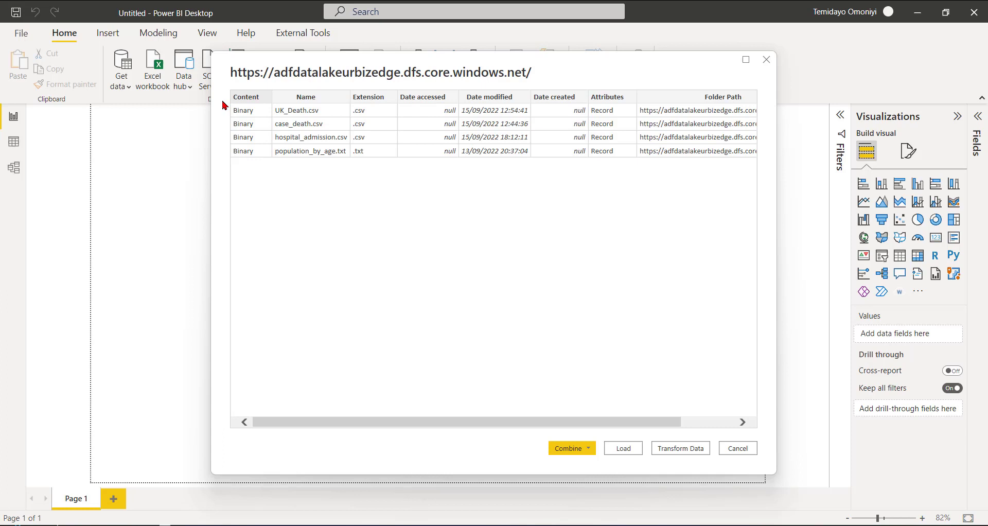
mouse_move(508, 302)
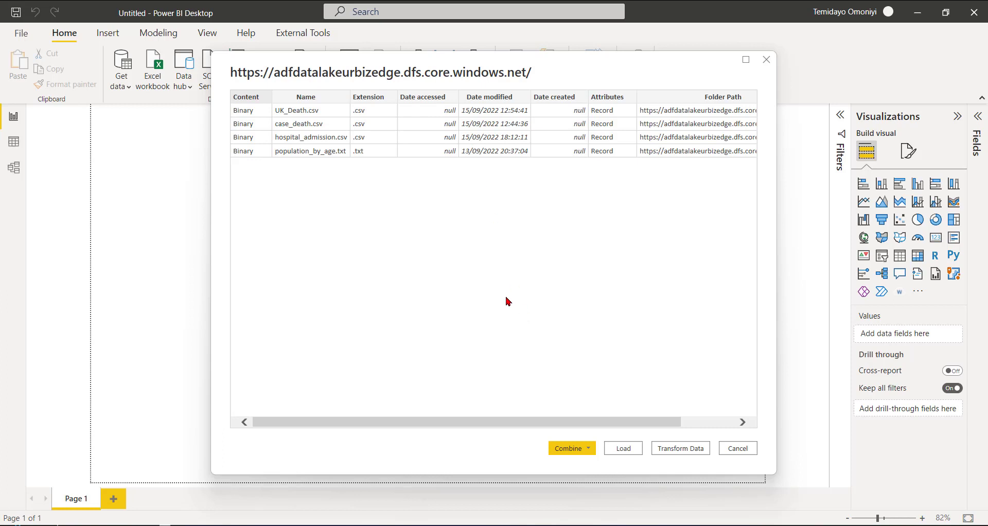
Send the four listed data lake files to Power Query via Transform Data.
click(737, 448)
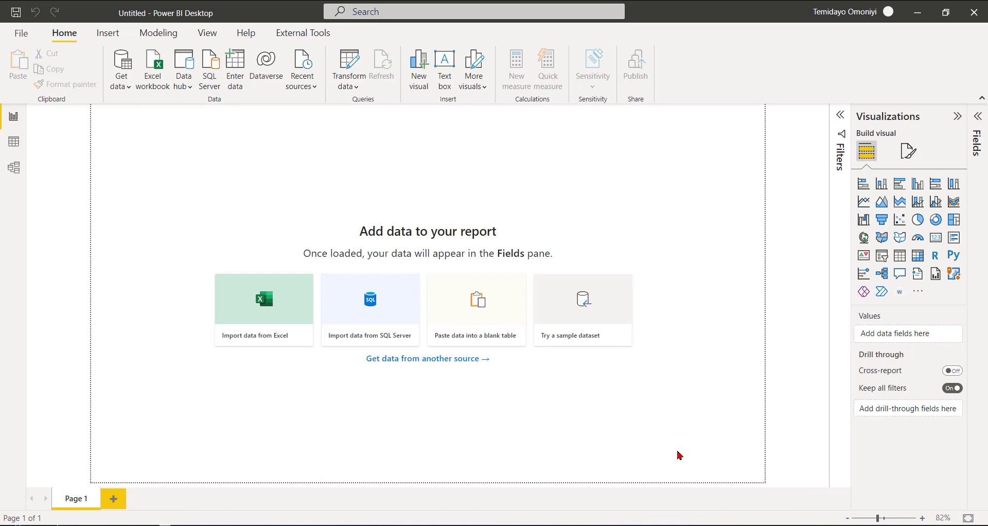
Switch from Power BI back to the Azure portal's Access keys window.
click(346, 62)
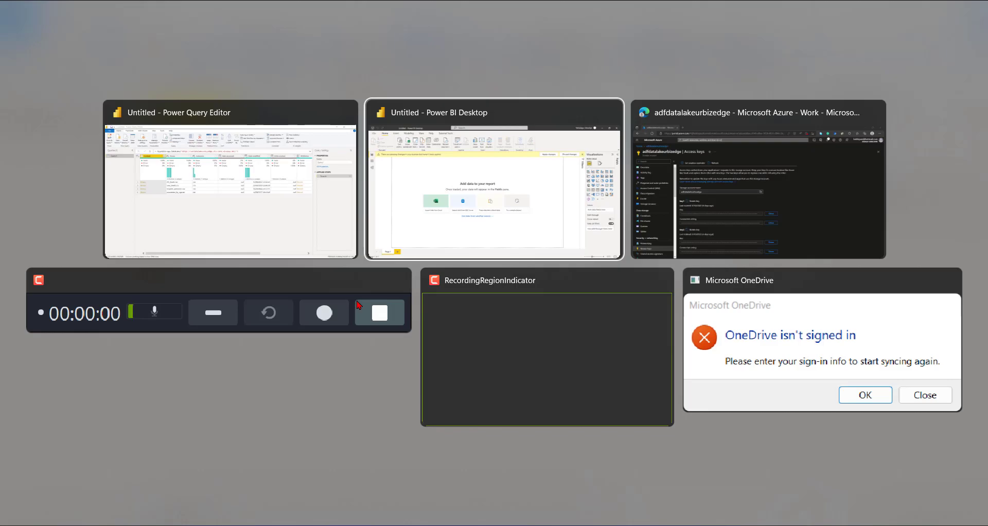
click(757, 183)
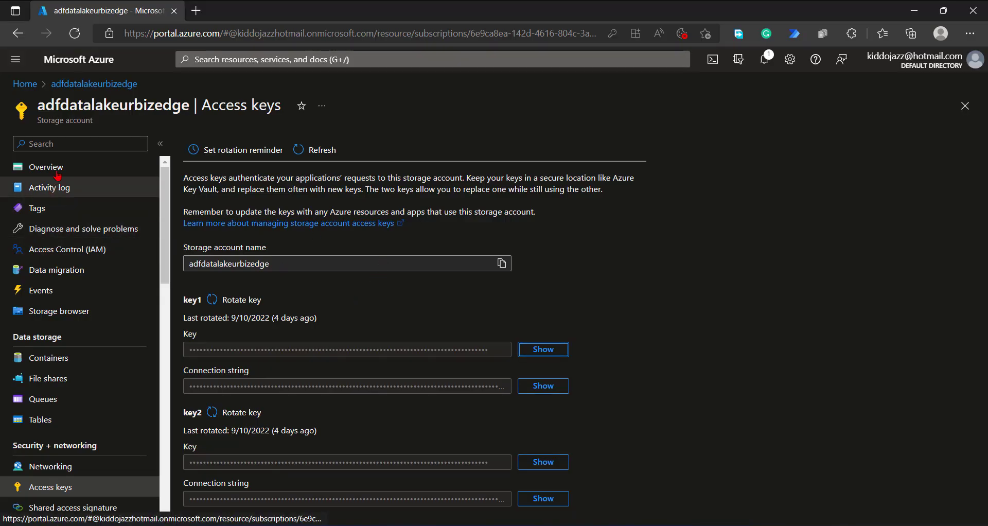
In Storage browser, check the raw container's ecdc folder, then open the population folder.
click(58, 310)
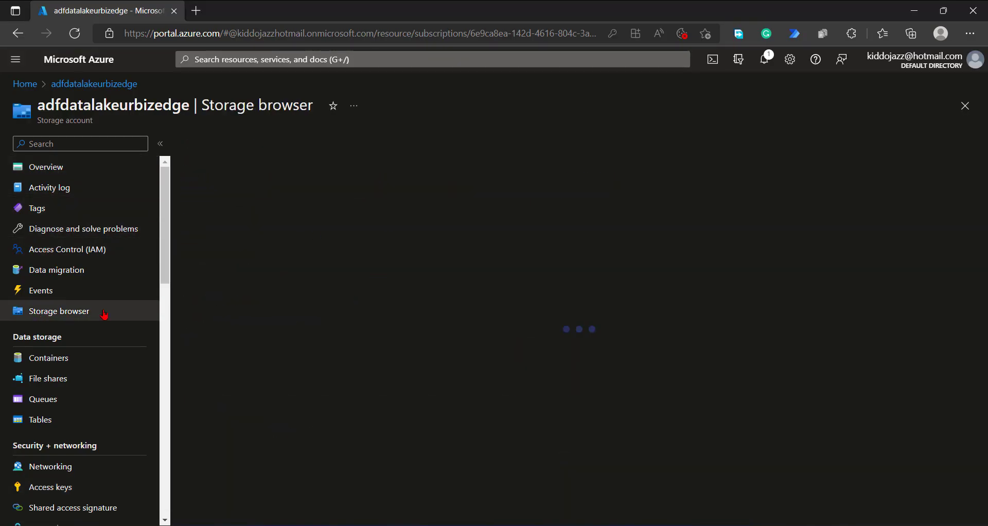
click(58, 311)
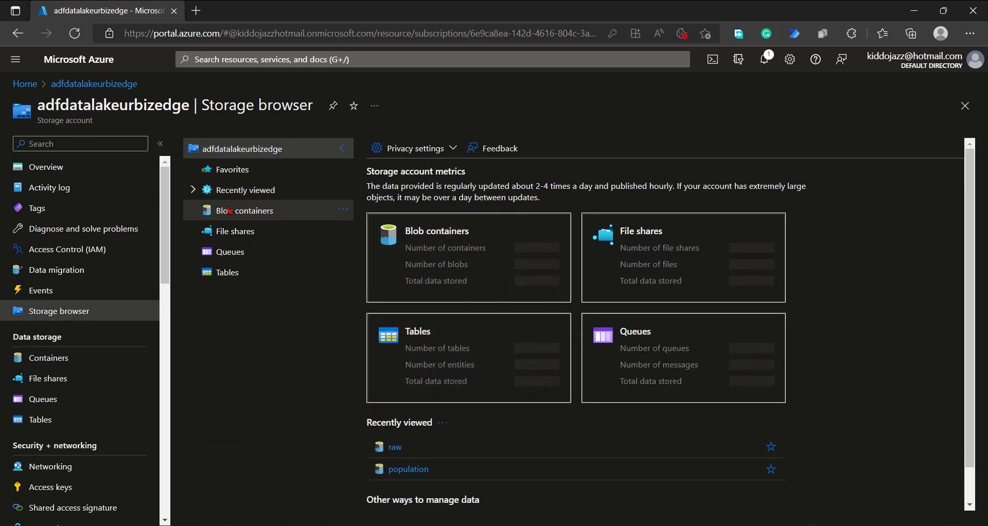
click(243, 211)
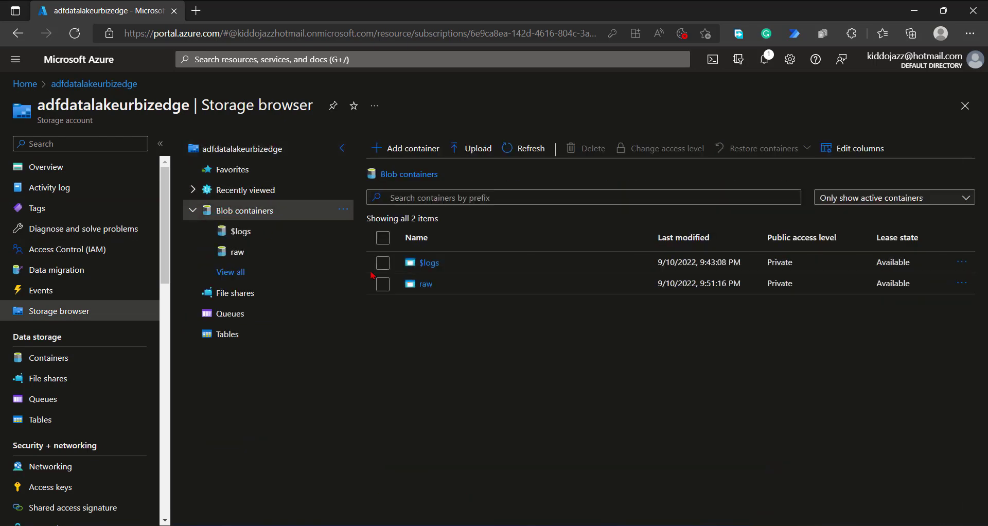
click(426, 284)
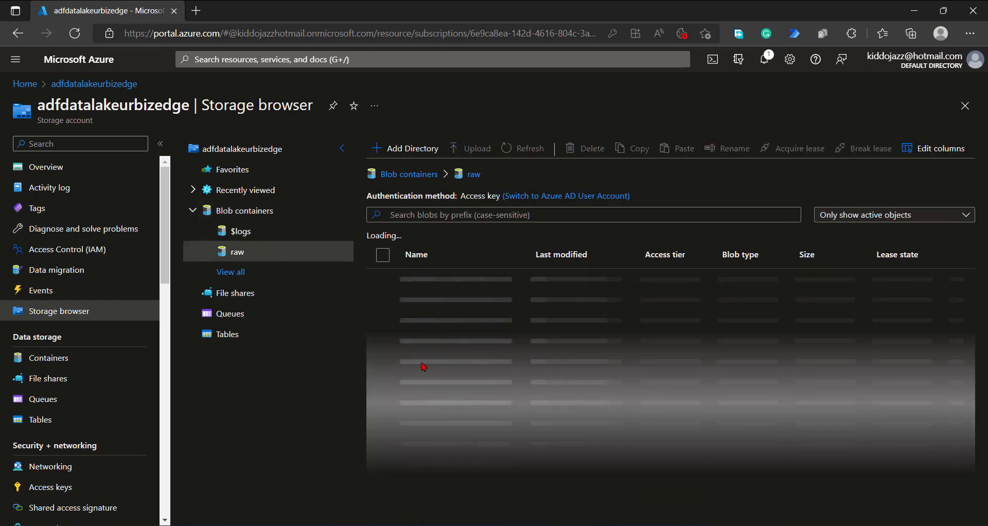
mouse_move(424, 344)
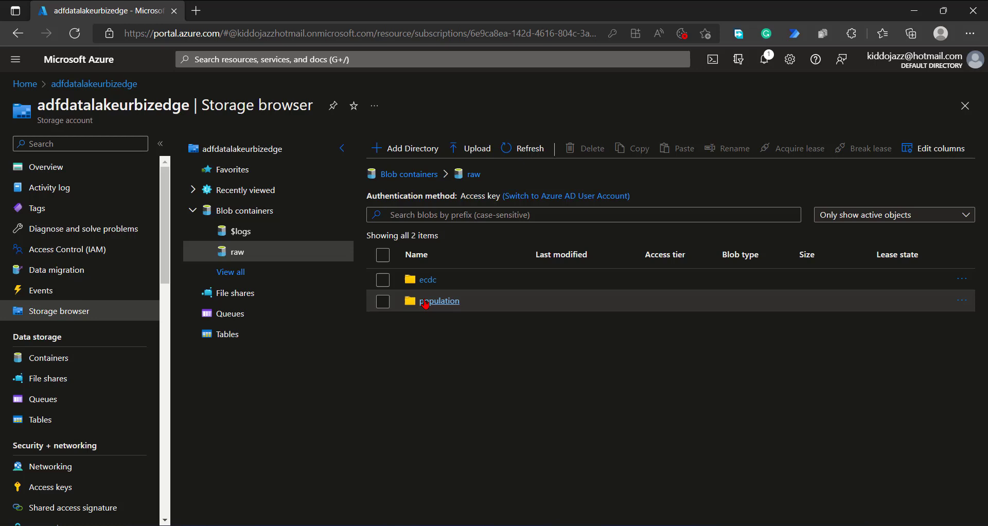
click(428, 279)
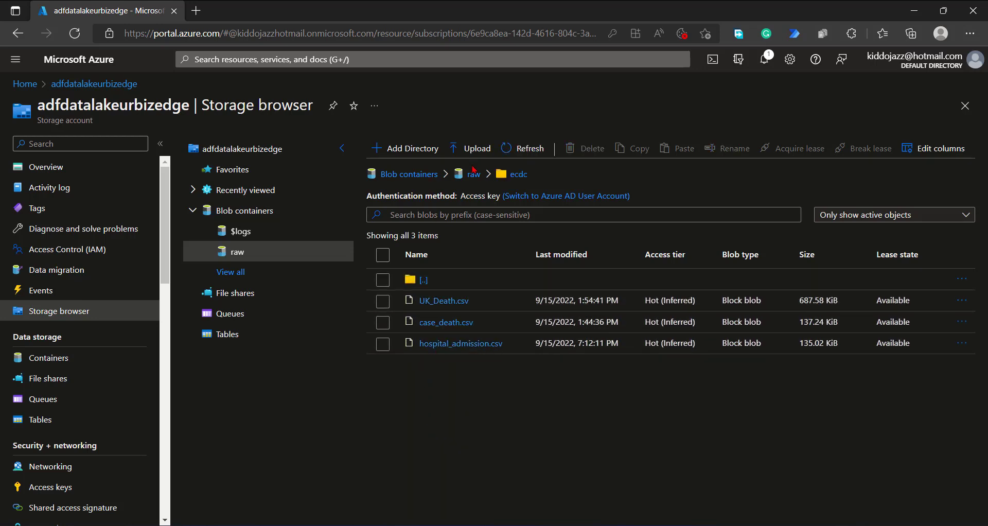
click(472, 174)
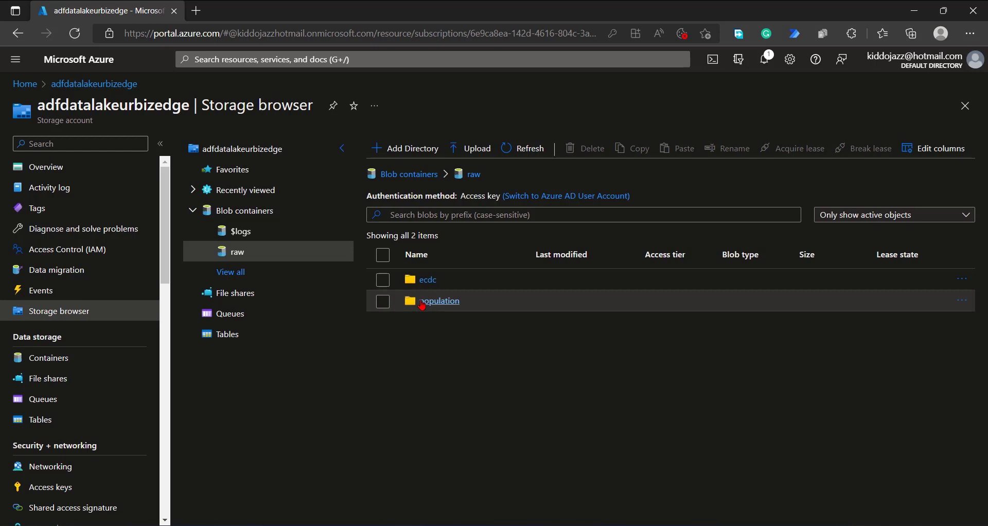
click(439, 301)
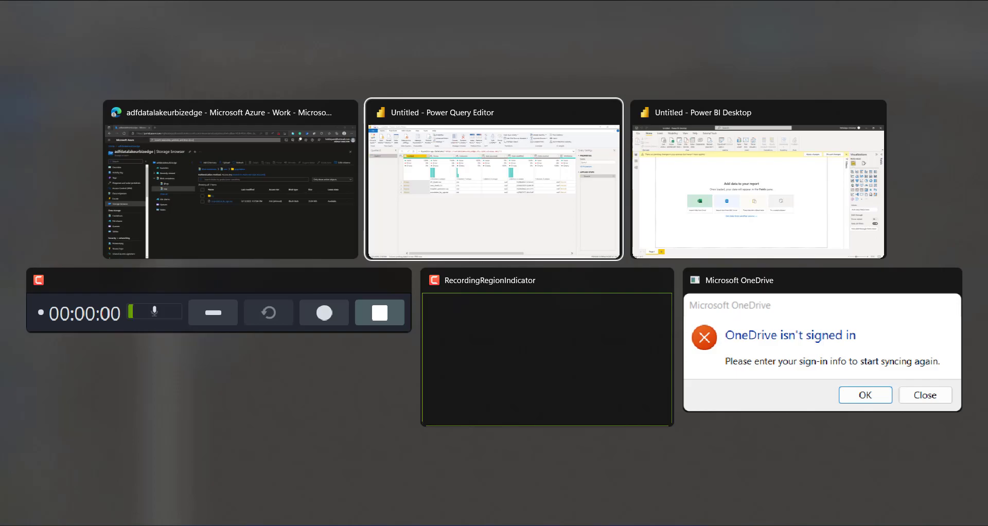
Remove the top 3 rows of Query1, keeping only the population_by_age.txt file row.
click(493, 180)
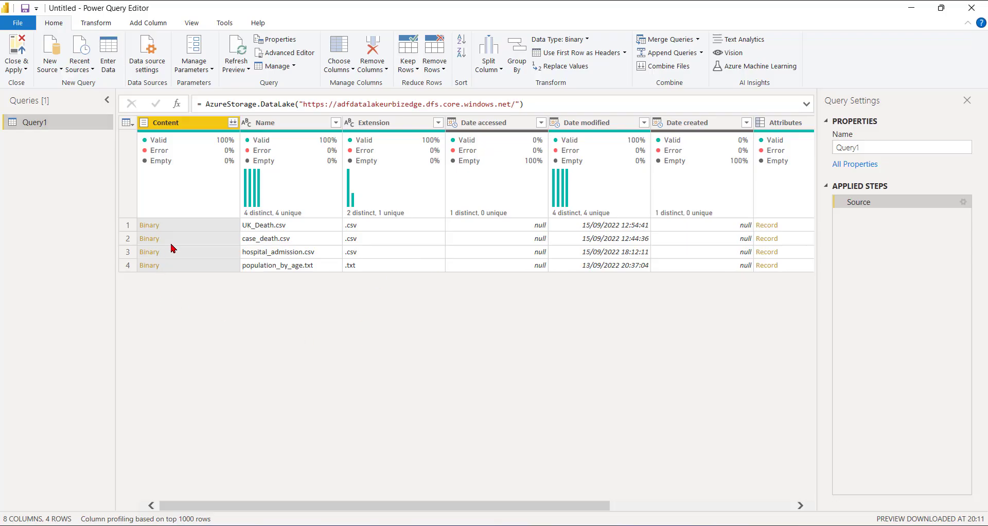
mouse_move(363, 27)
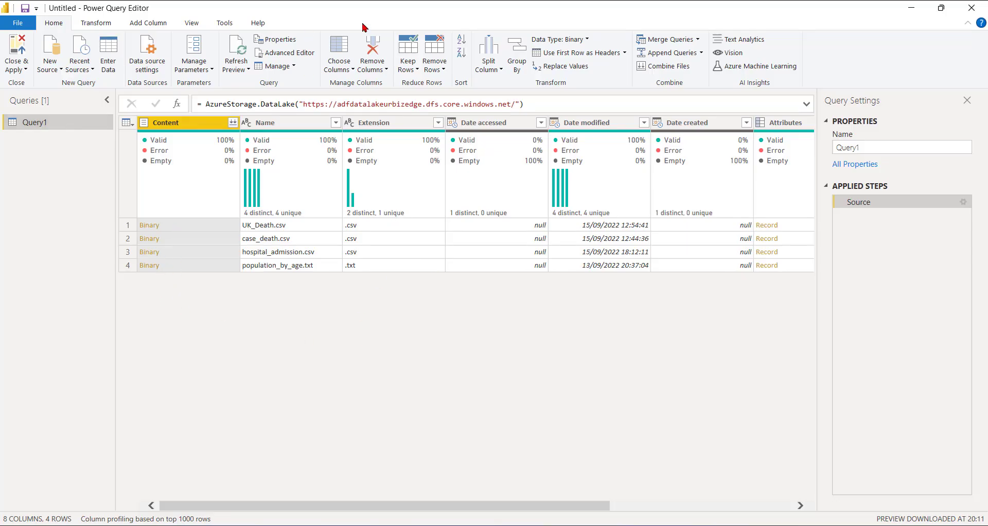
click(435, 53)
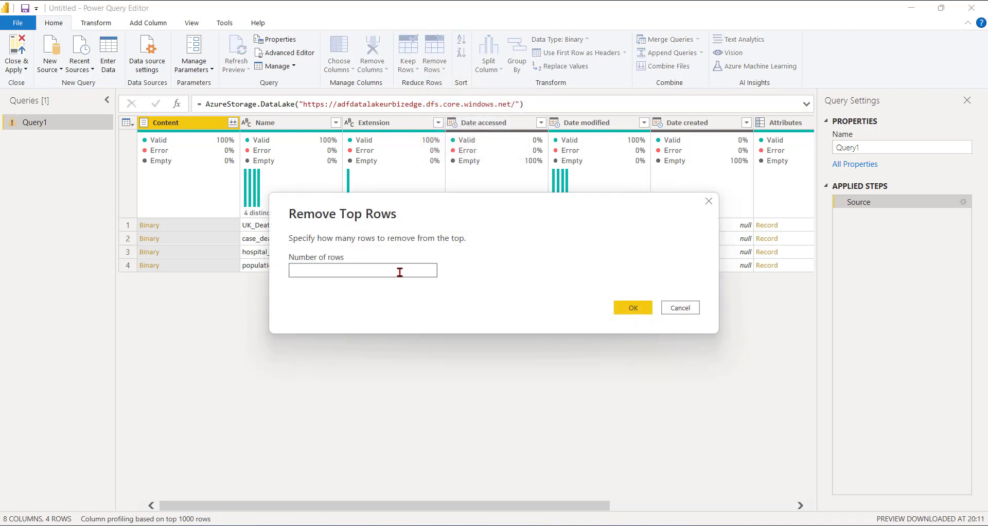
click(632, 307)
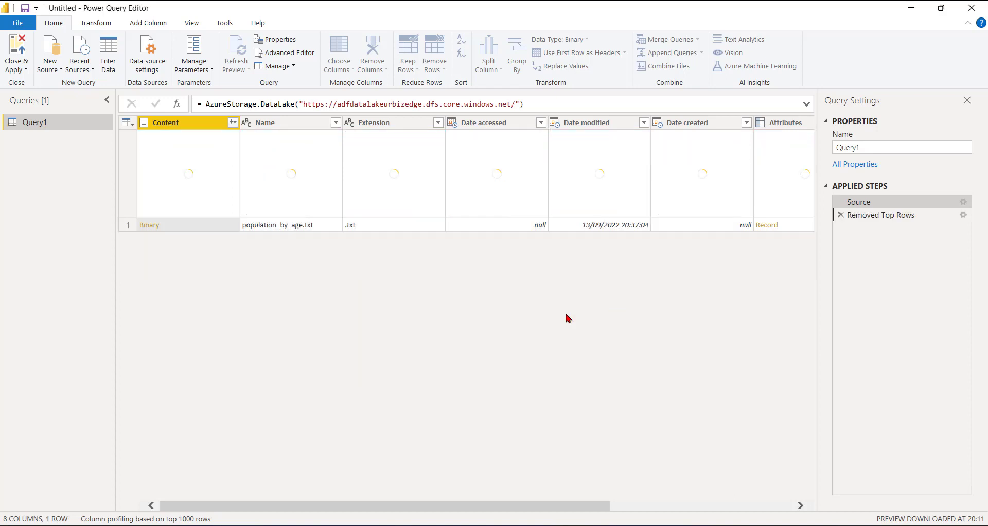
click(879, 214)
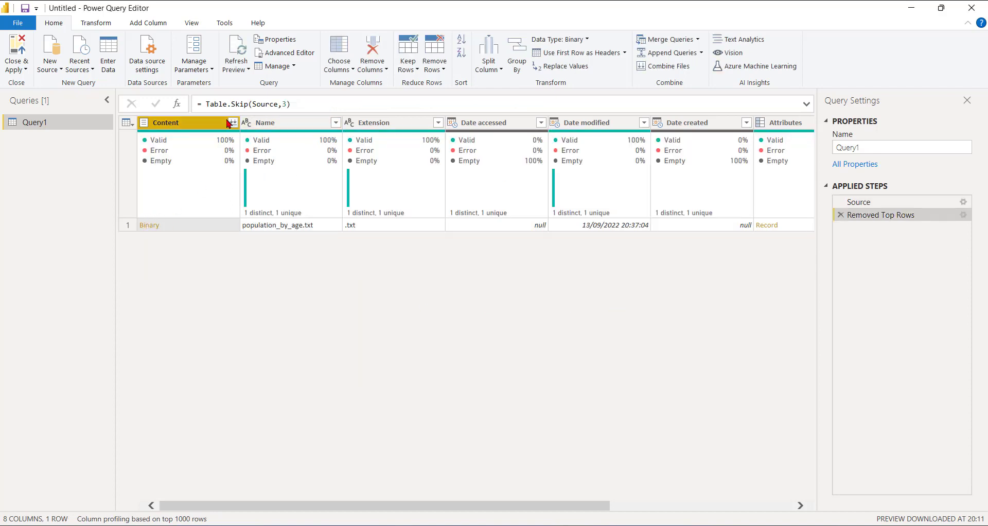
mouse_move(239, 129)
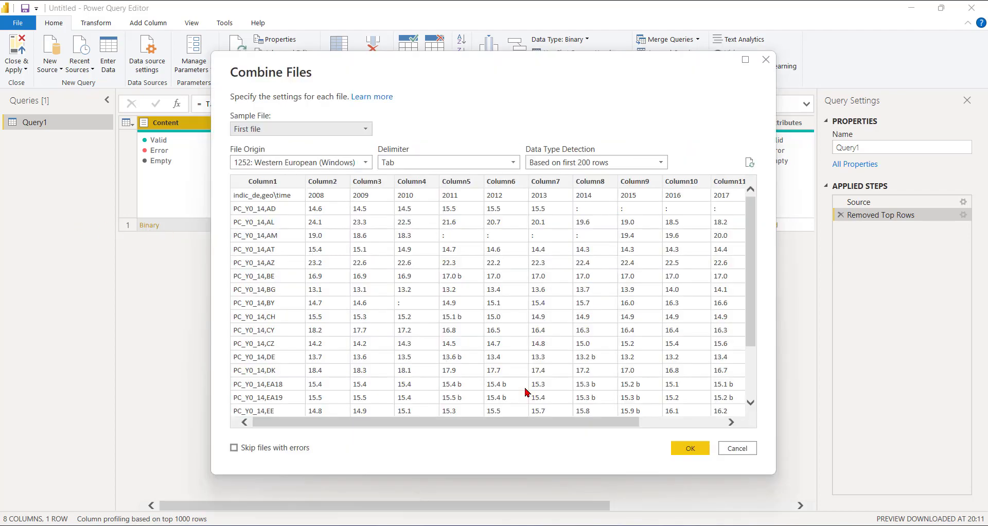
mouse_move(264, 376)
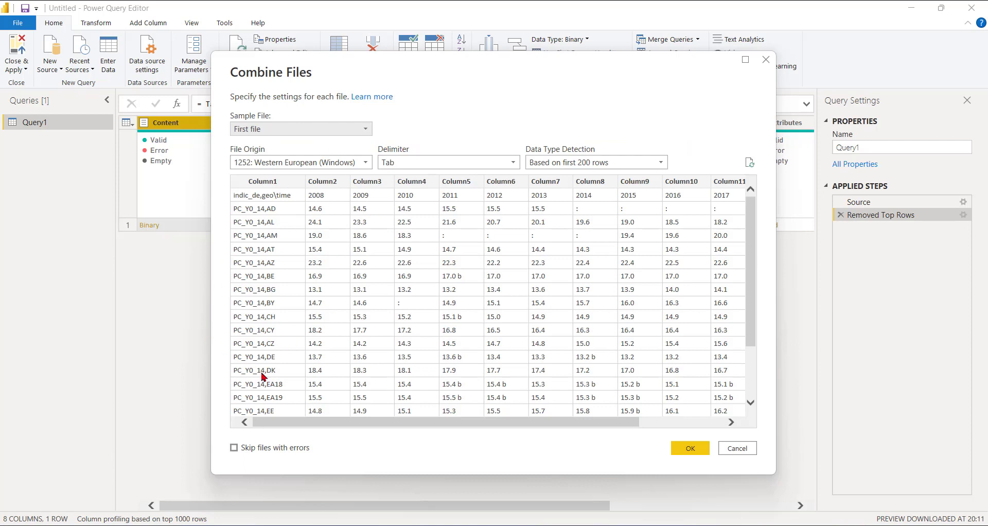
mouse_move(501, 156)
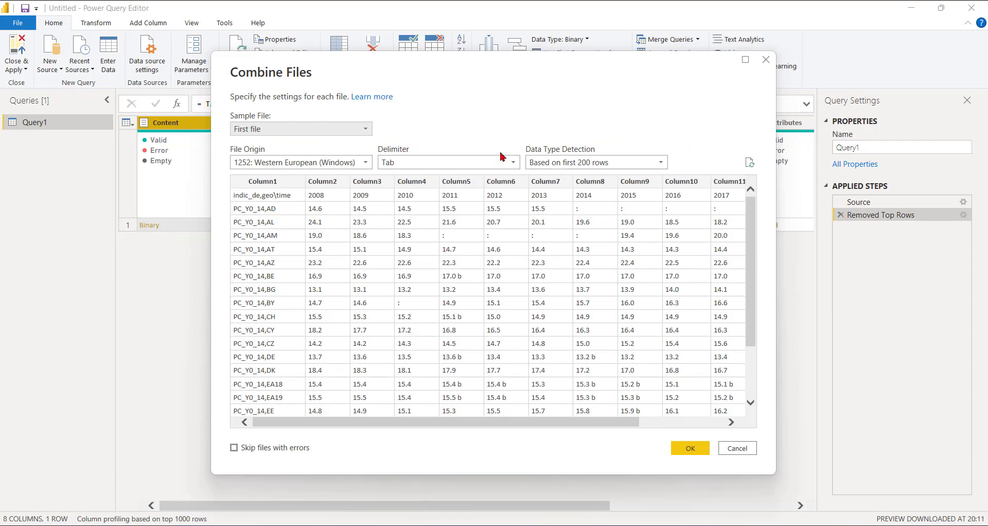
mouse_move(405, 162)
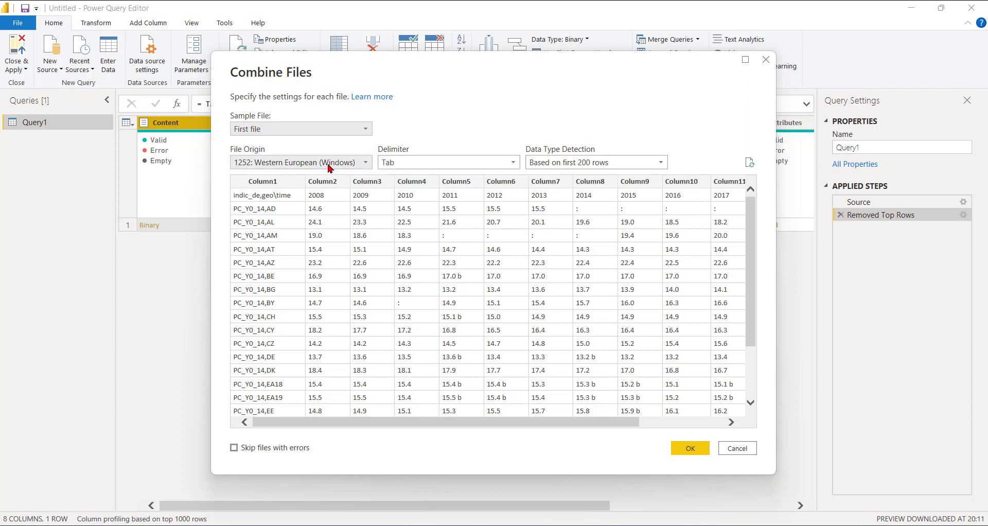
mouse_move(596, 256)
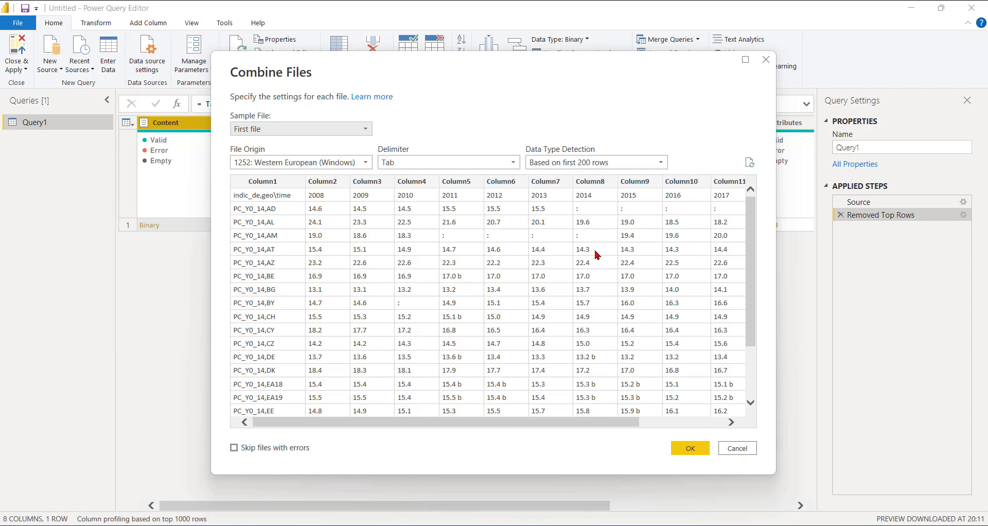
Accept the Combine Files preview: First file, 1252 origin, Tab delimiter.
click(690, 448)
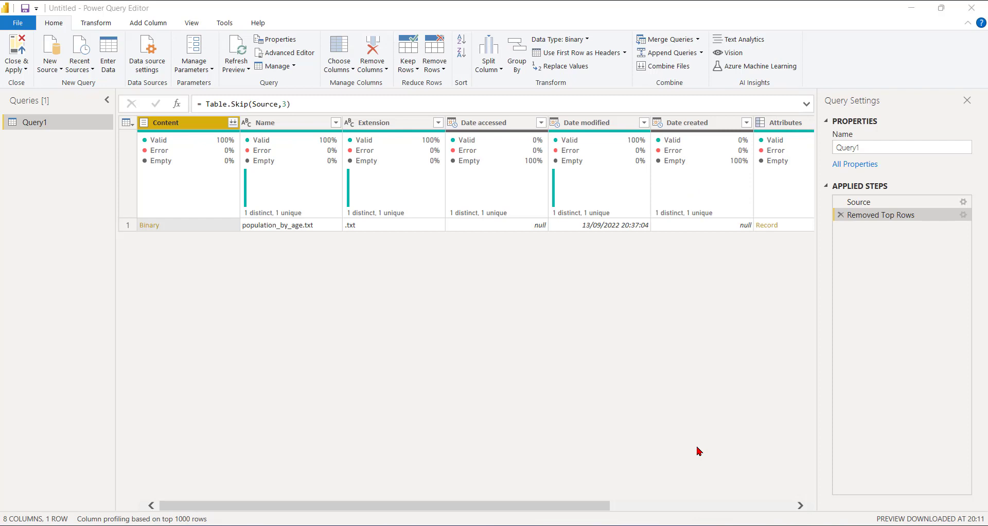
mouse_move(267, 294)
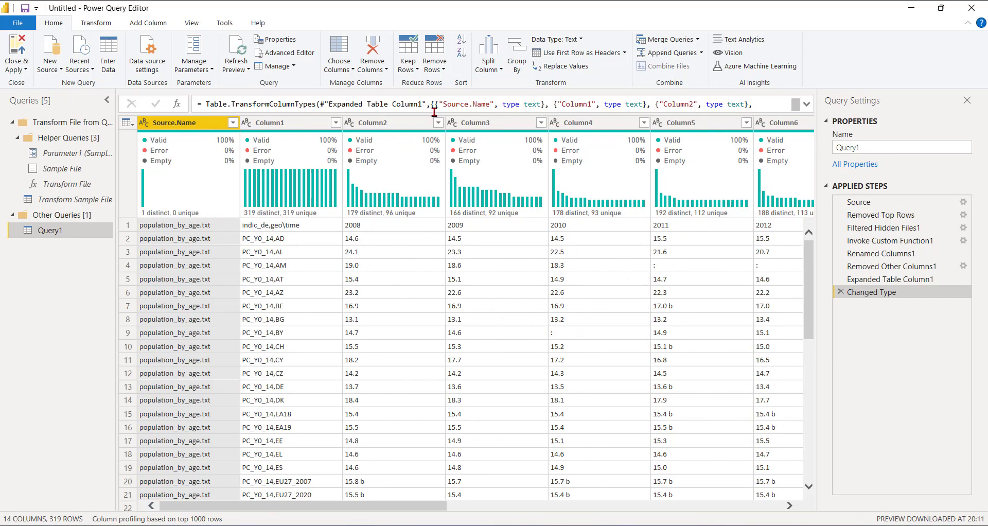
Promote the first row to headers, remove the population_by_age.txt column, and select the 2008 column.
click(575, 52)
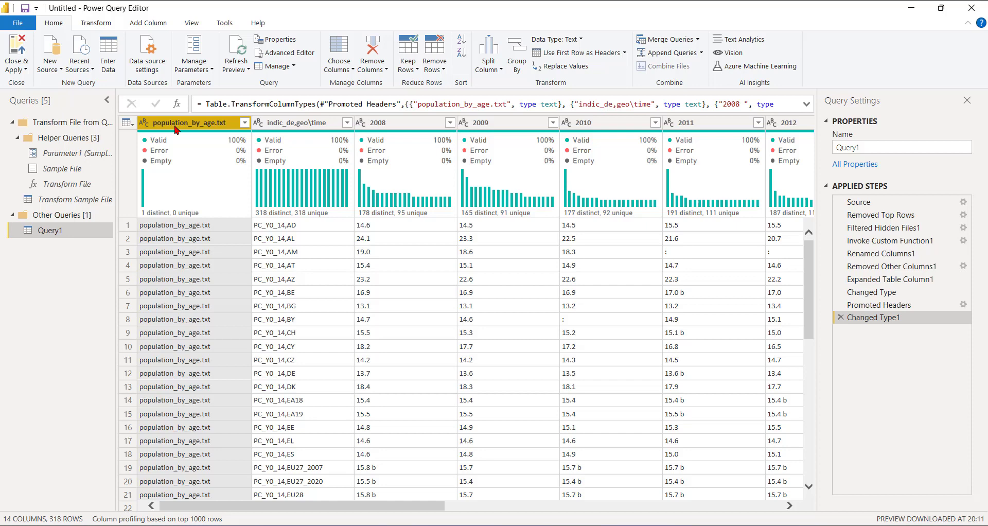
click(191, 122)
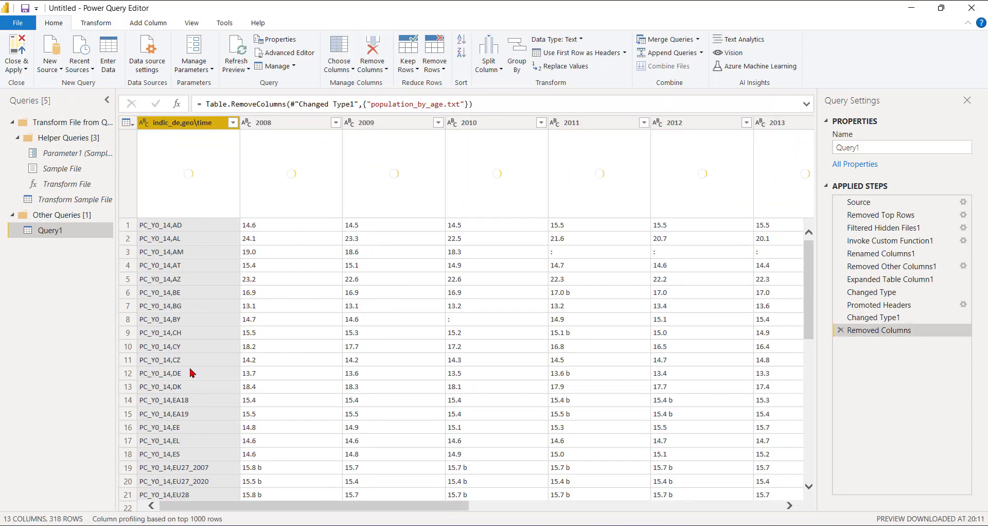
scroll(right, 3)
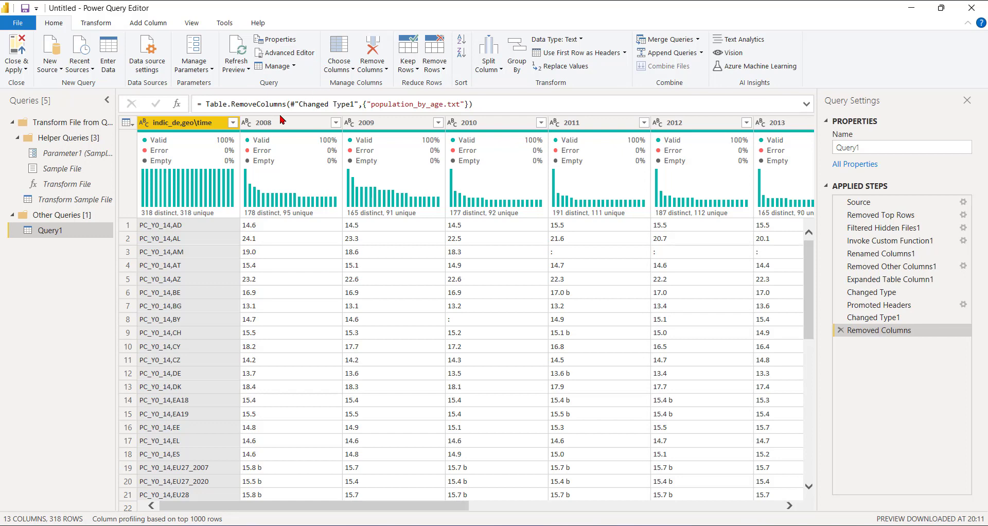
click(262, 122)
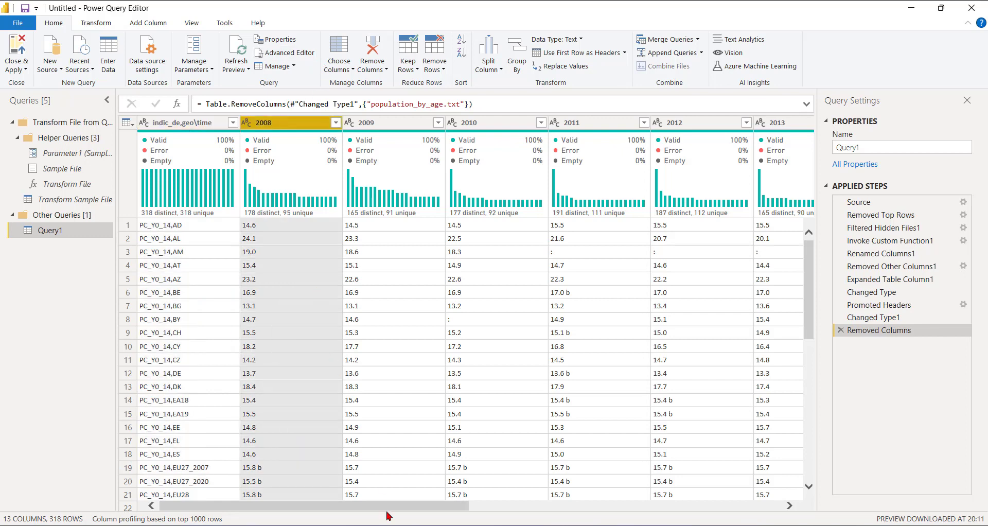
scroll(right, 3)
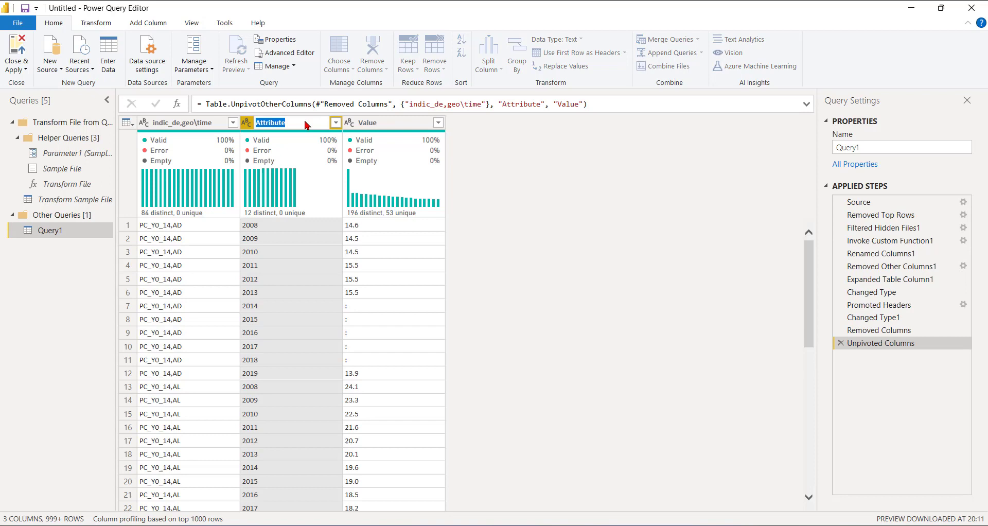
Rename the unpivoted columns to Years and Population Values, and rename Query1 to Population.
text(Years)
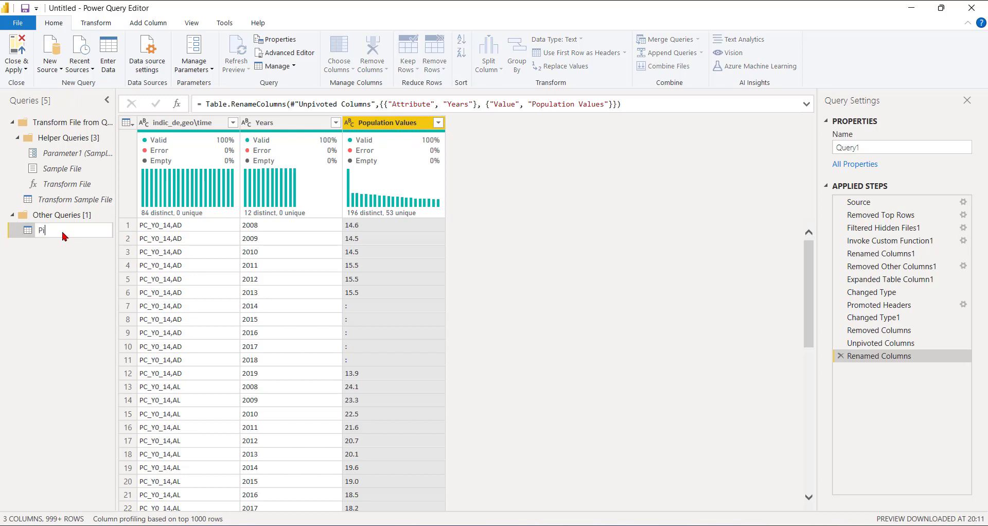
text(Popu)
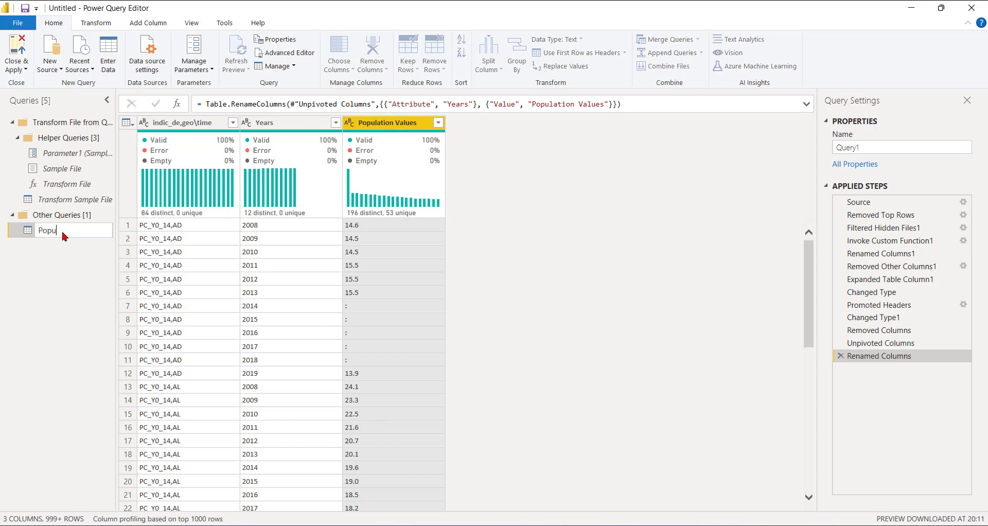
key(Return)
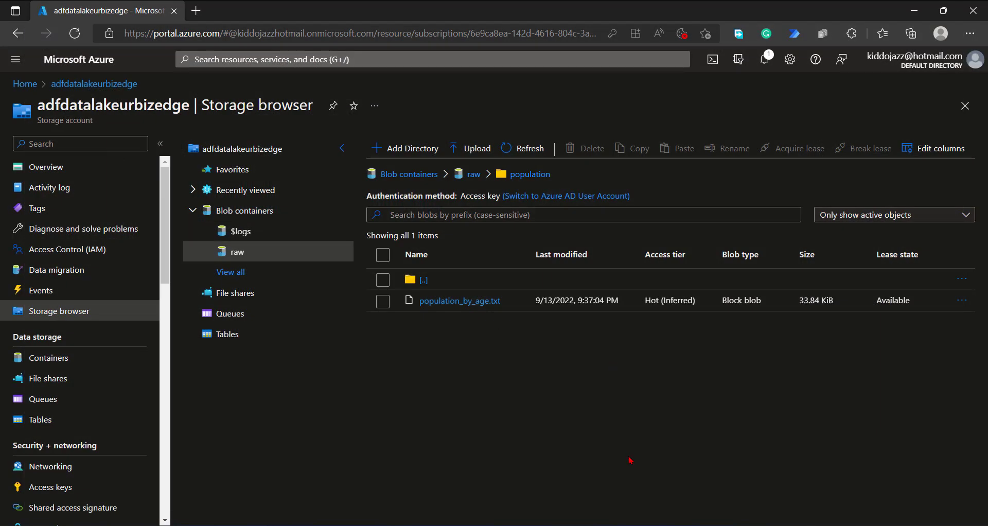
Back in the Power BI Desktop report, apply the pending query changes.
key(Alt+Tab)
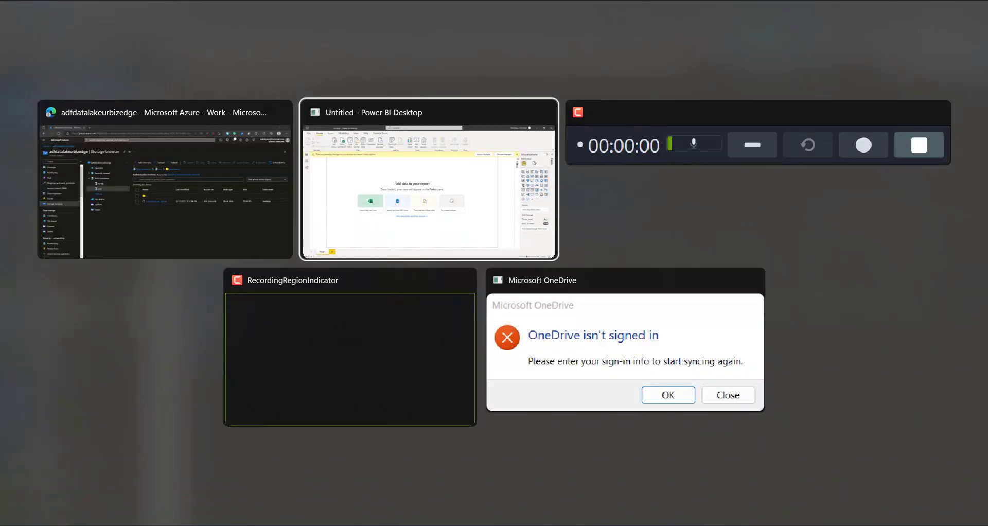
click(428, 180)
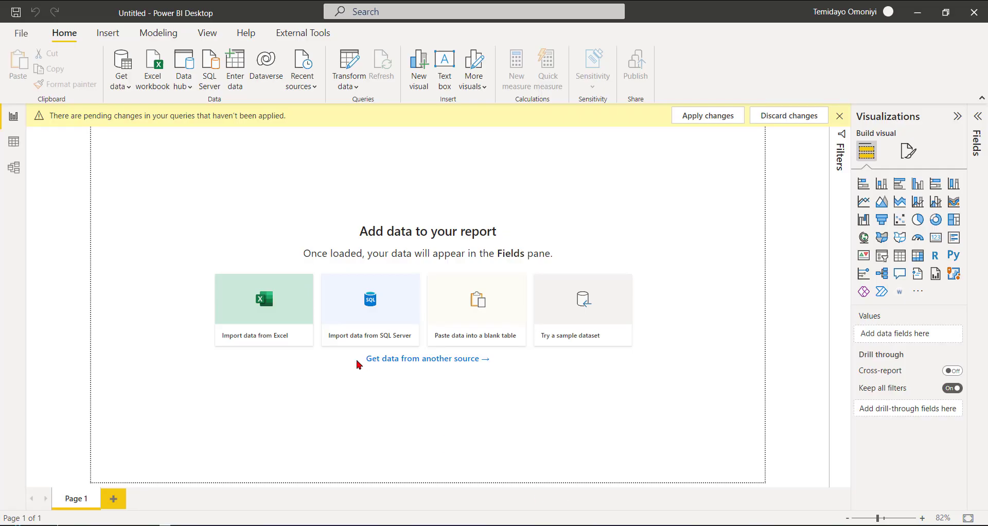
click(582, 299)
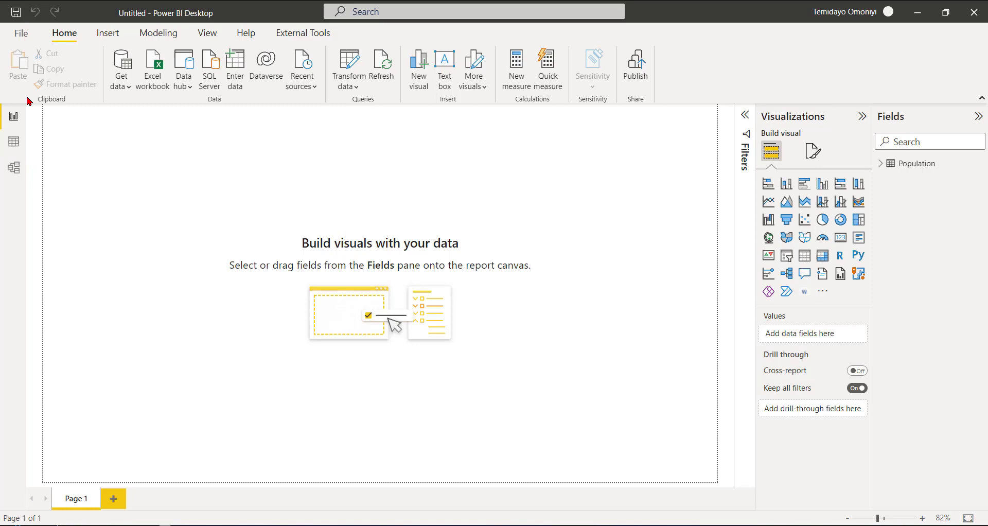
Browse the Population table's 3,816 rows of indicator, year and population values in Data view.
click(14, 141)
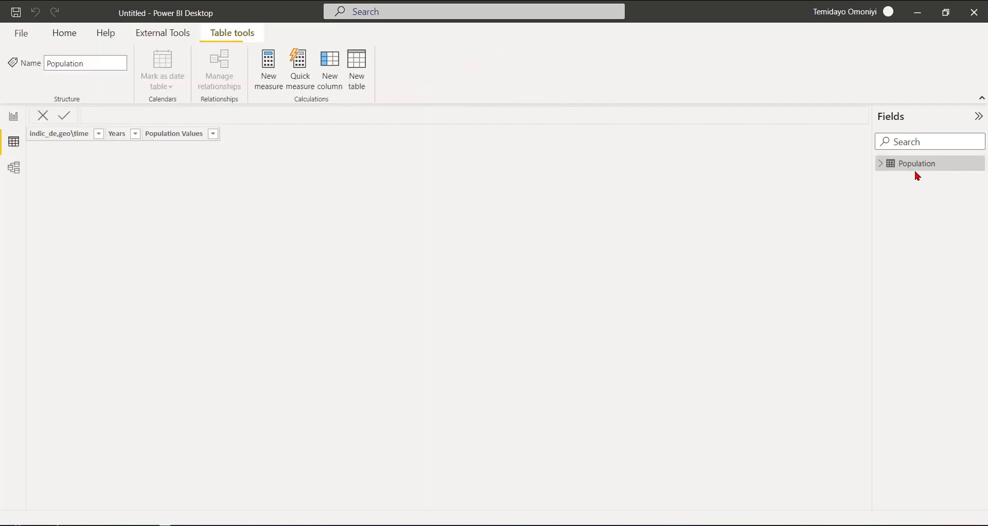
mouse_move(45, 212)
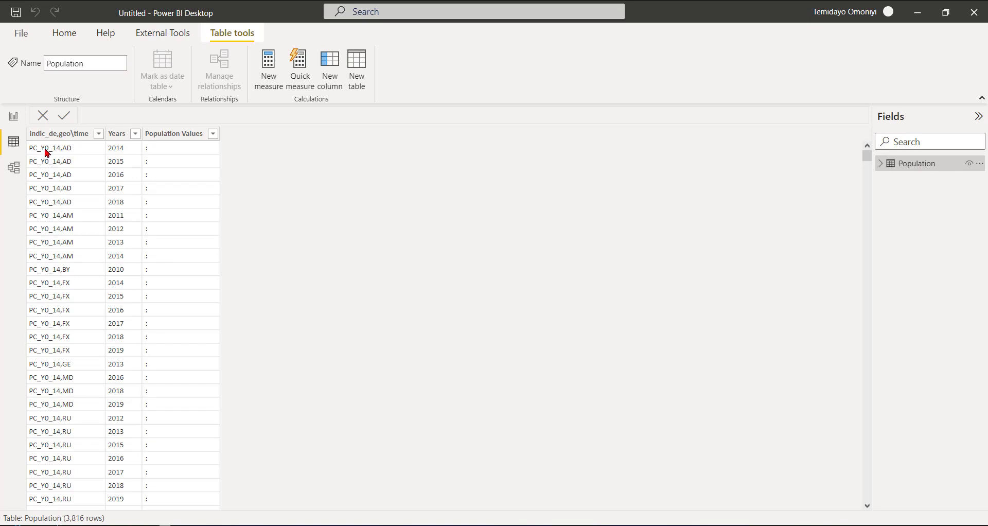
mouse_move(61, 177)
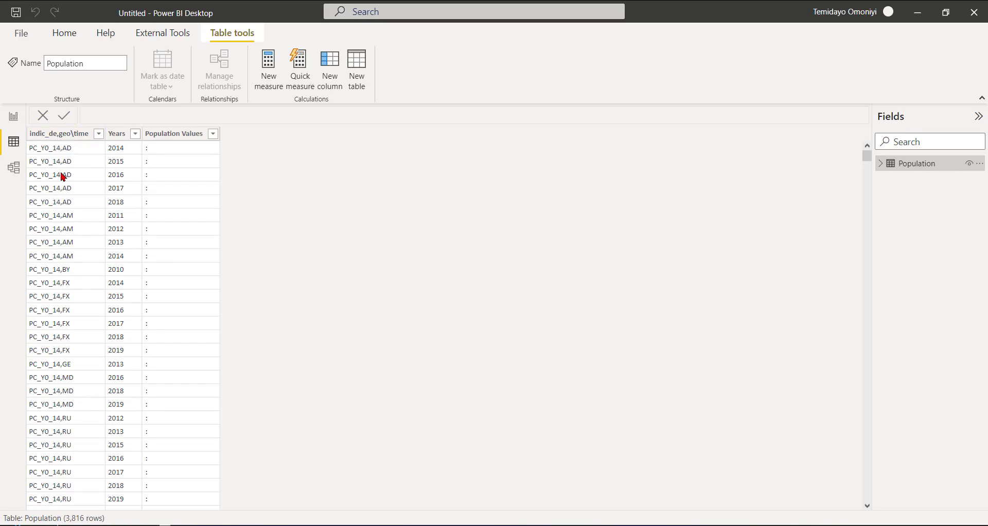
mouse_move(193, 219)
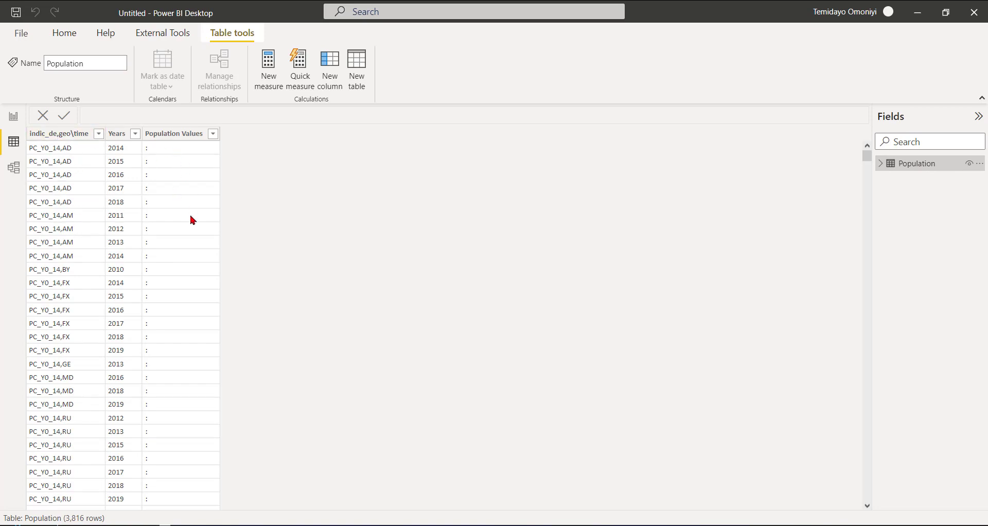
scroll(down, 3)
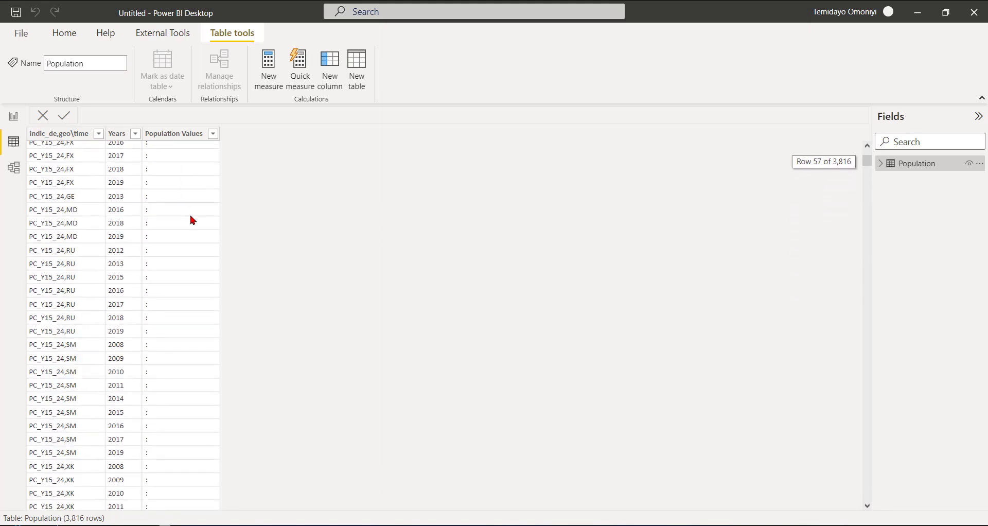
scroll(up, 3)
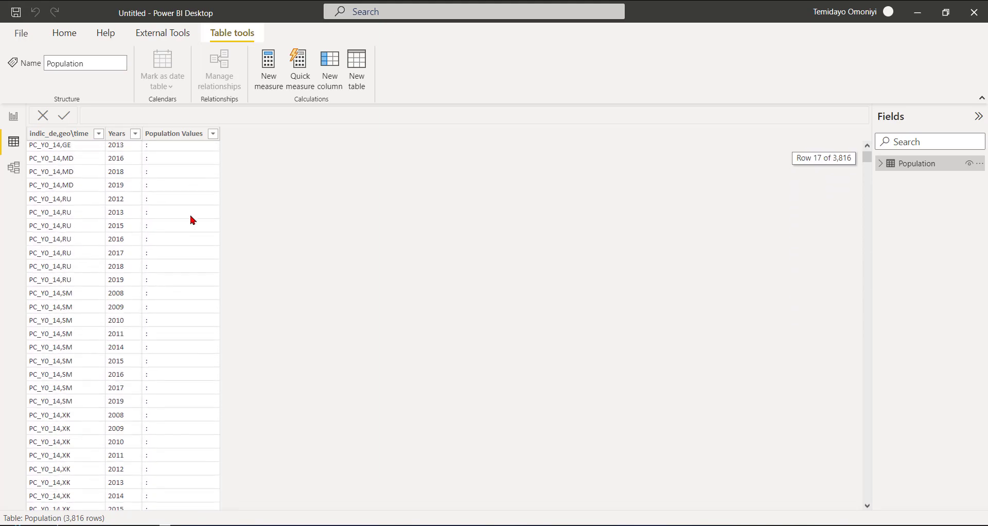
scroll(down, 3)
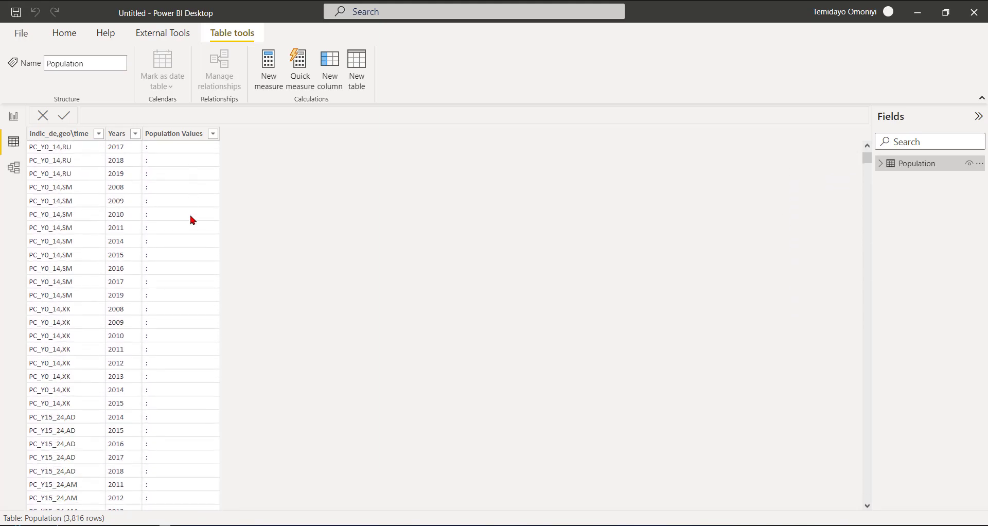